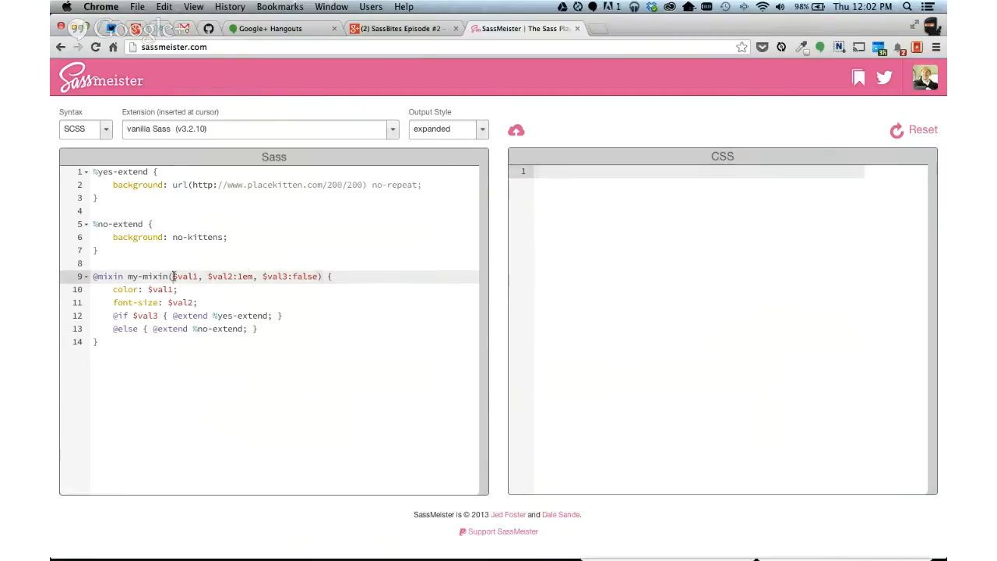
- Review the mixin's default arguments, highlighting $val2:1em in the Sass pane
left_click_drag(173, 276, 319, 276)
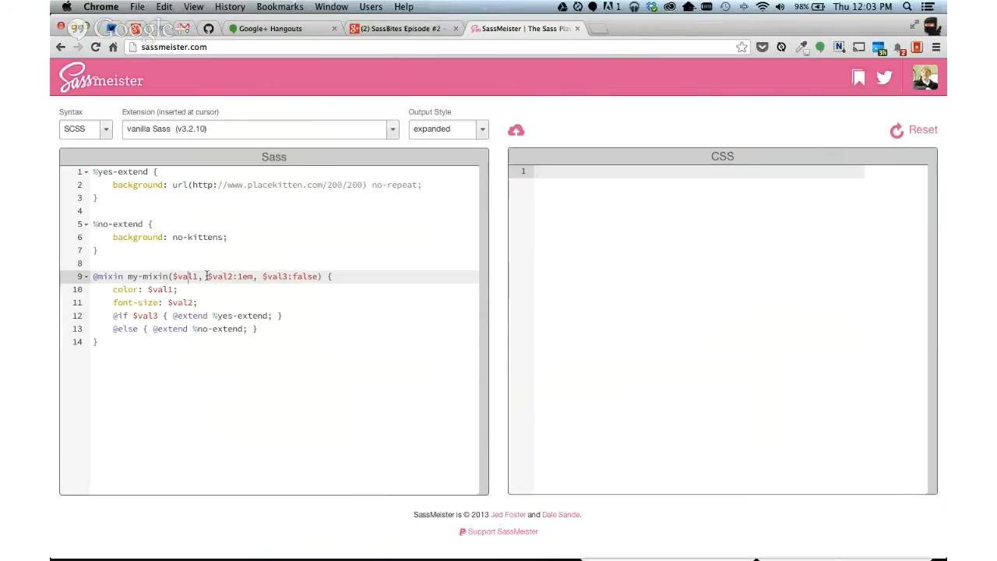
double_click(185, 276)
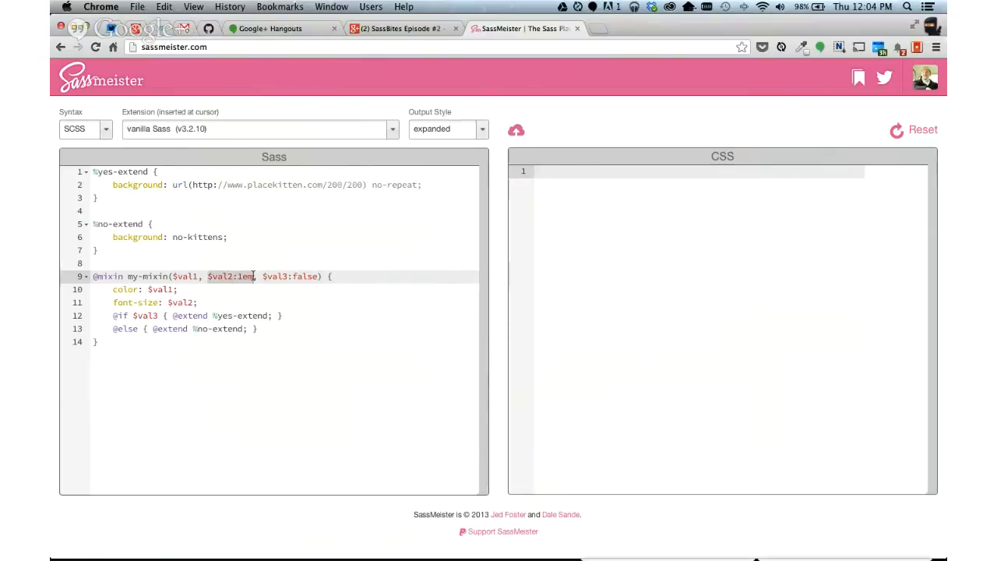
left_click(236, 282)
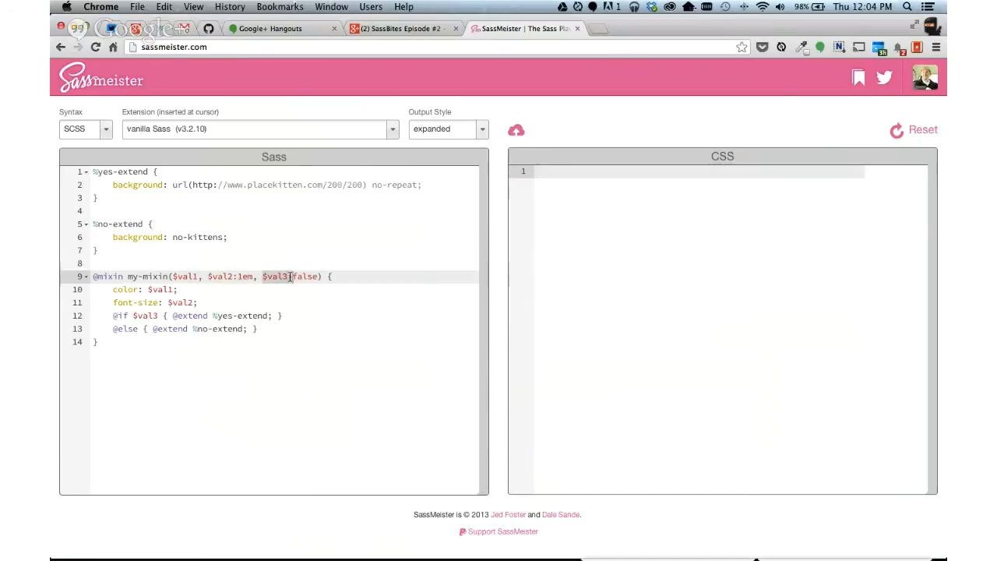
left_click(308, 291)
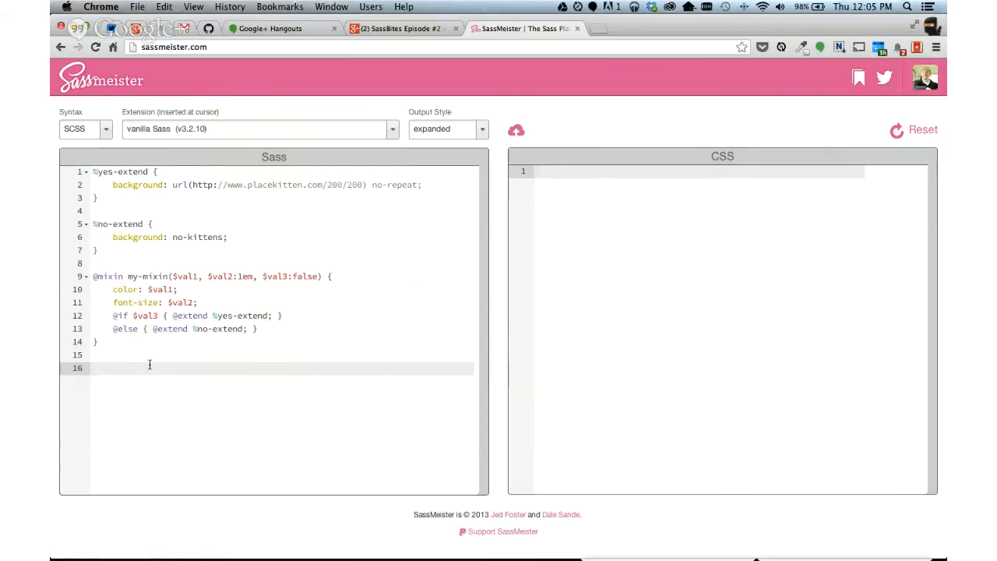
type(".m")
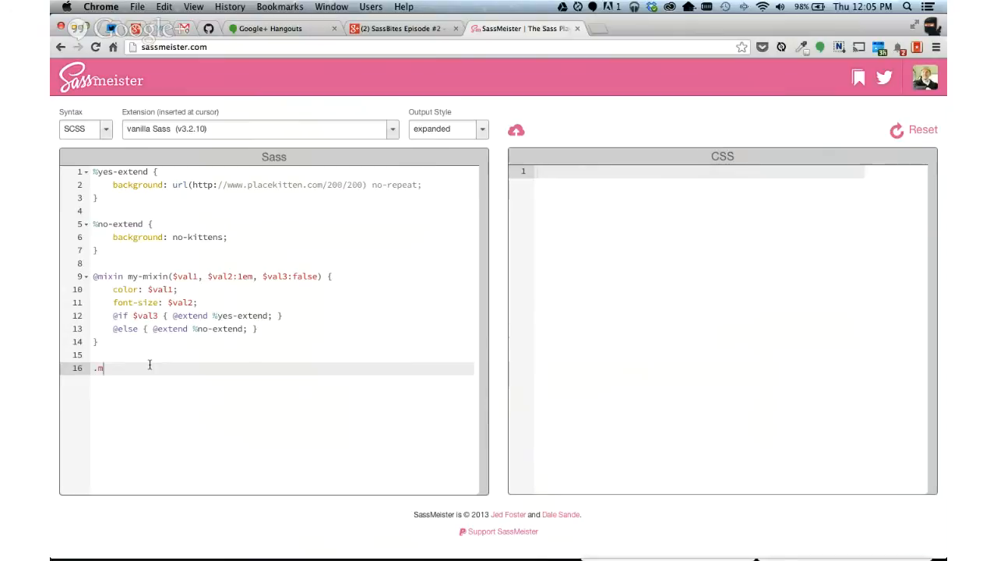
type("y-class")
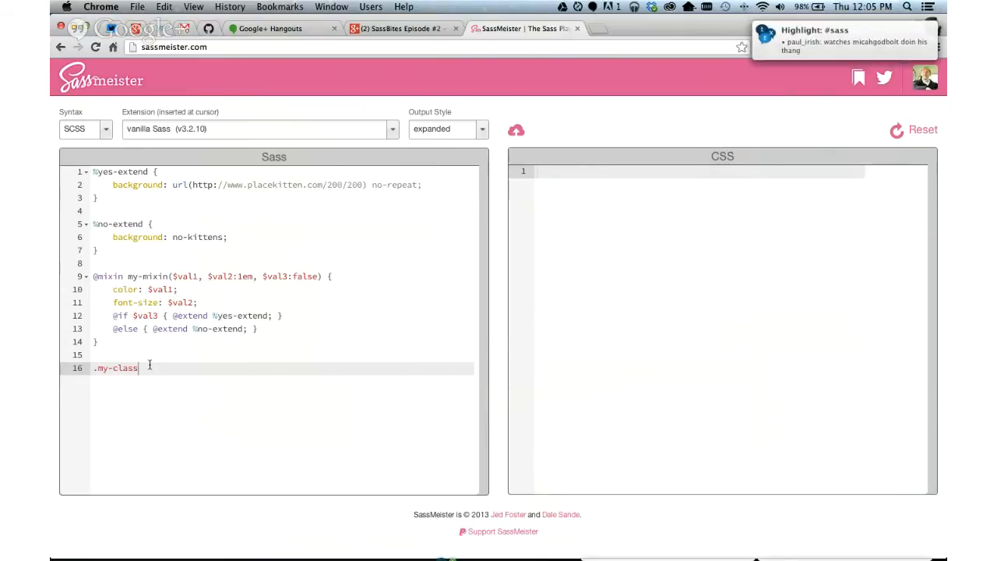
type("{")
type("@extend my-")
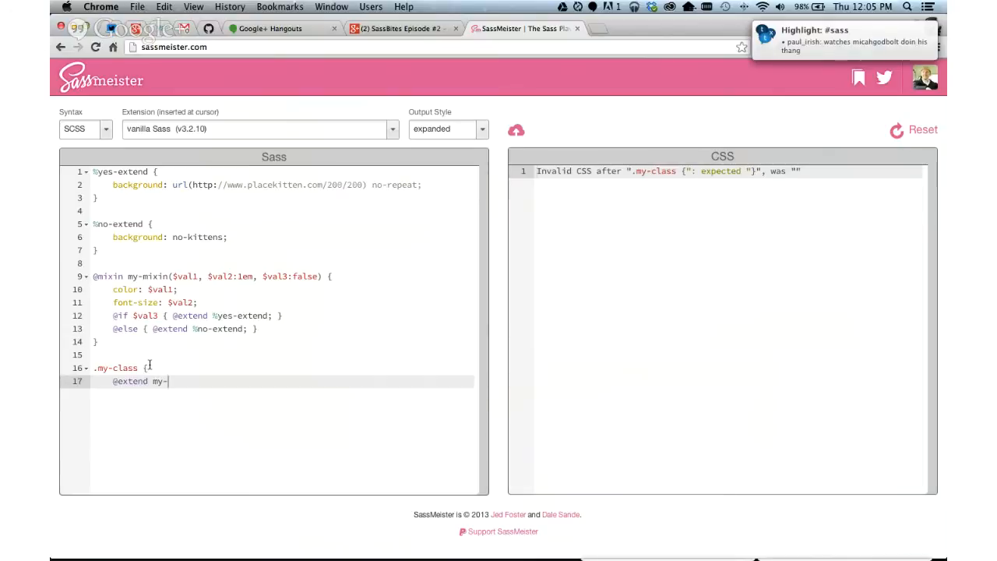
type("mixin(")
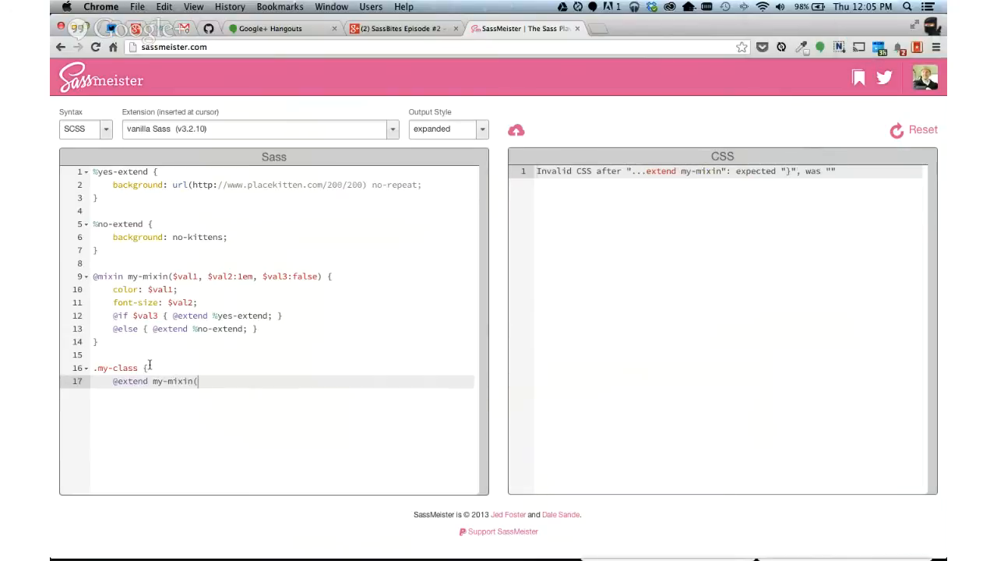
type("(")
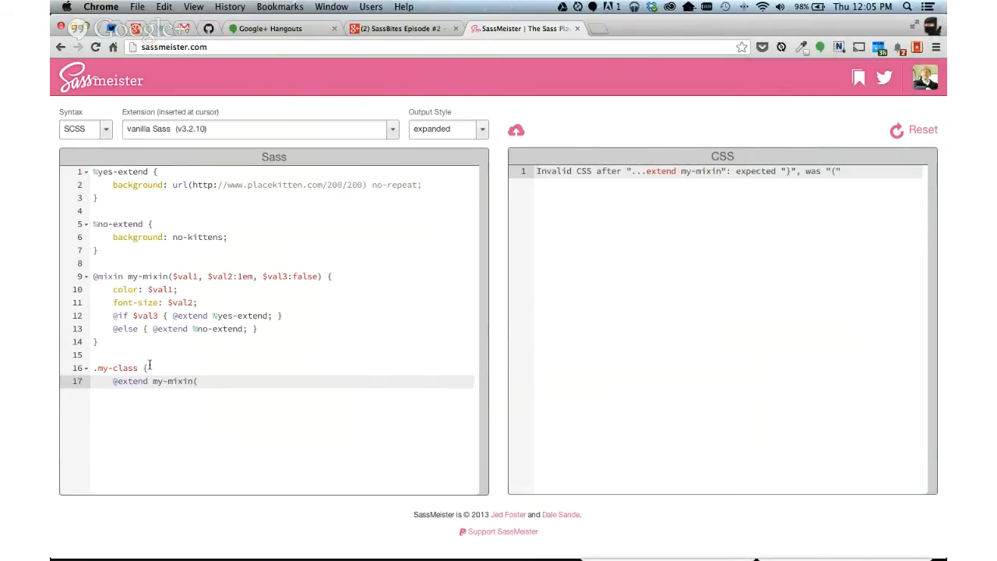
type("green")
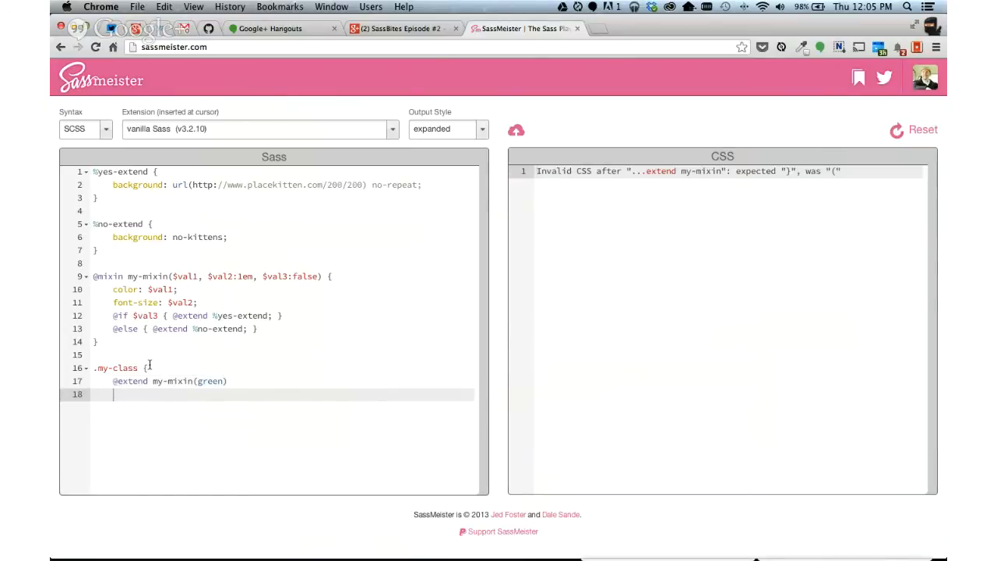
type("}")
left_click(281, 380)
type(";")
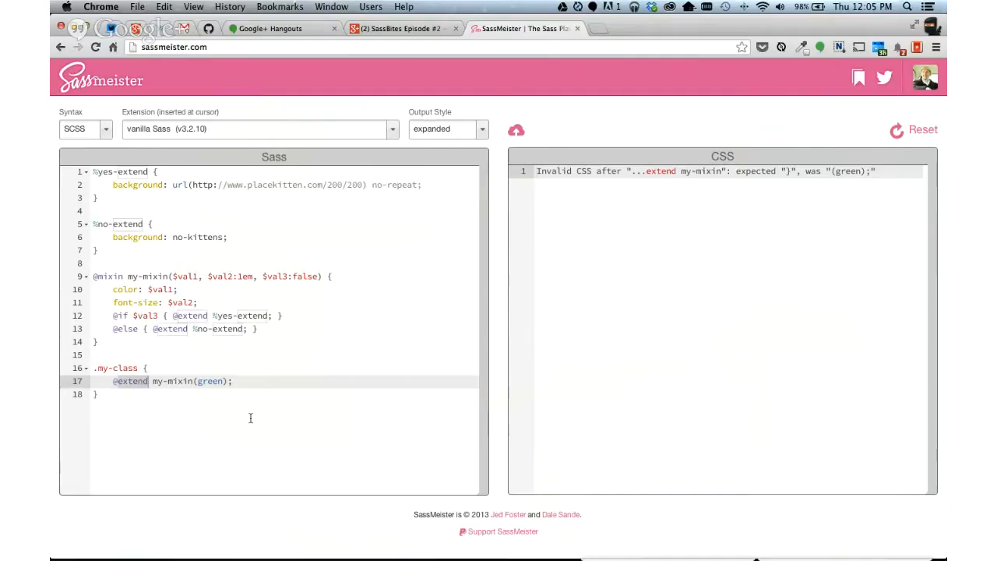
type("@include")
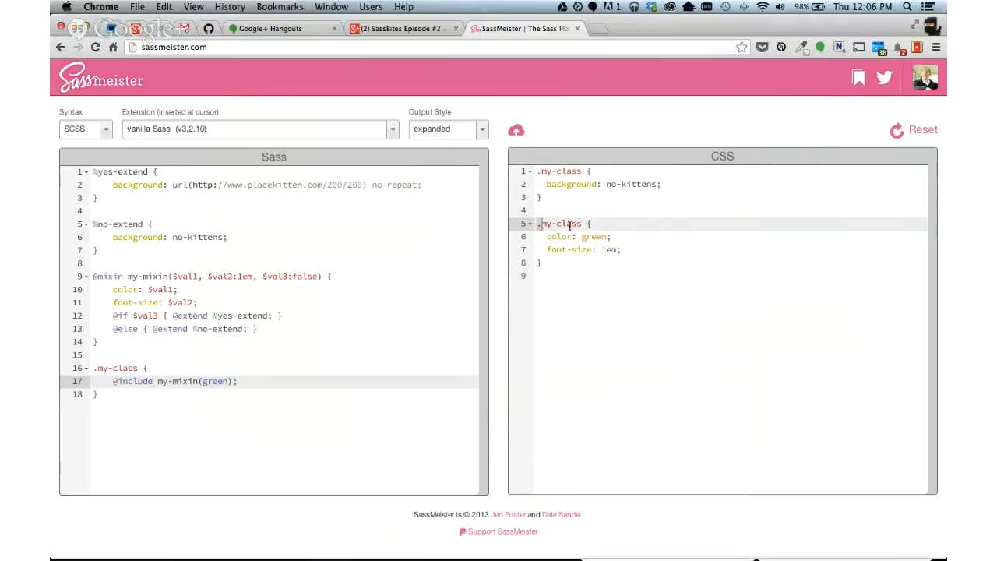
left_click(558, 237)
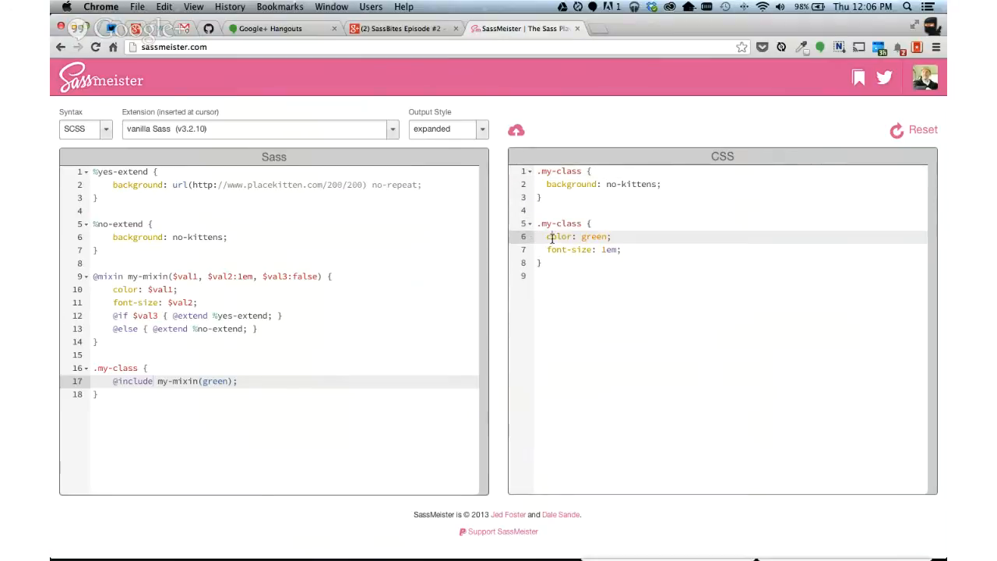
double_click(559, 237)
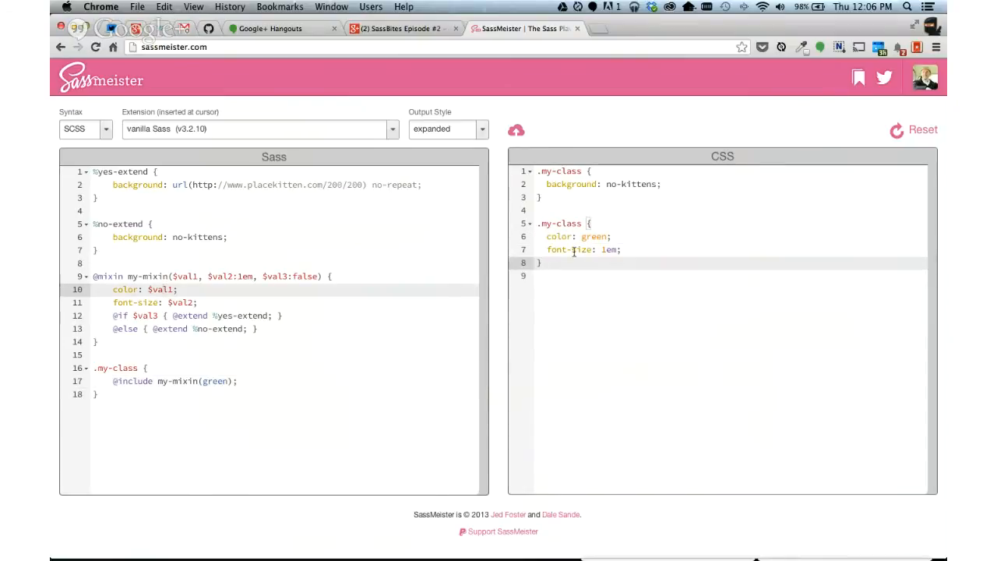
left_click(168, 302)
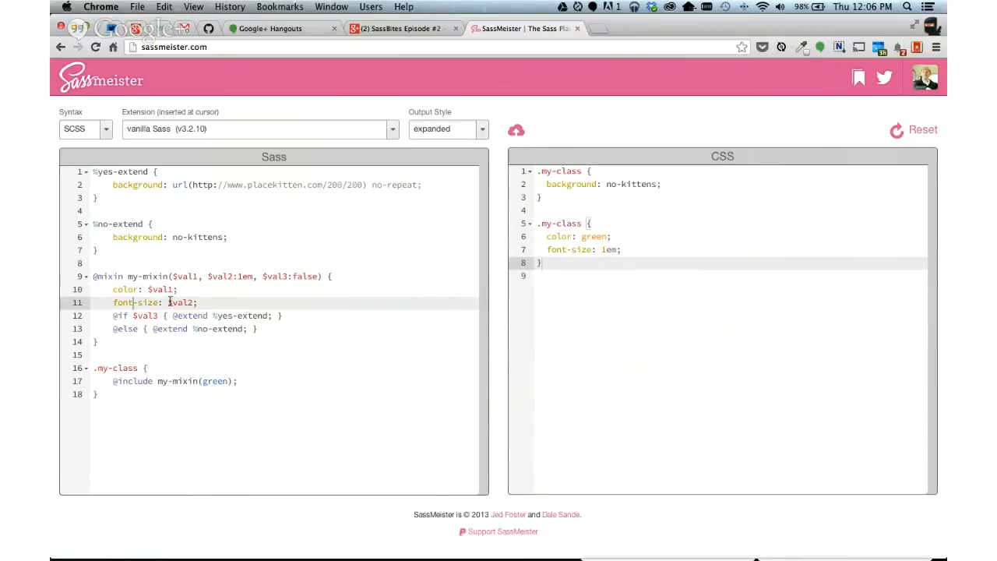
double_click(179, 303)
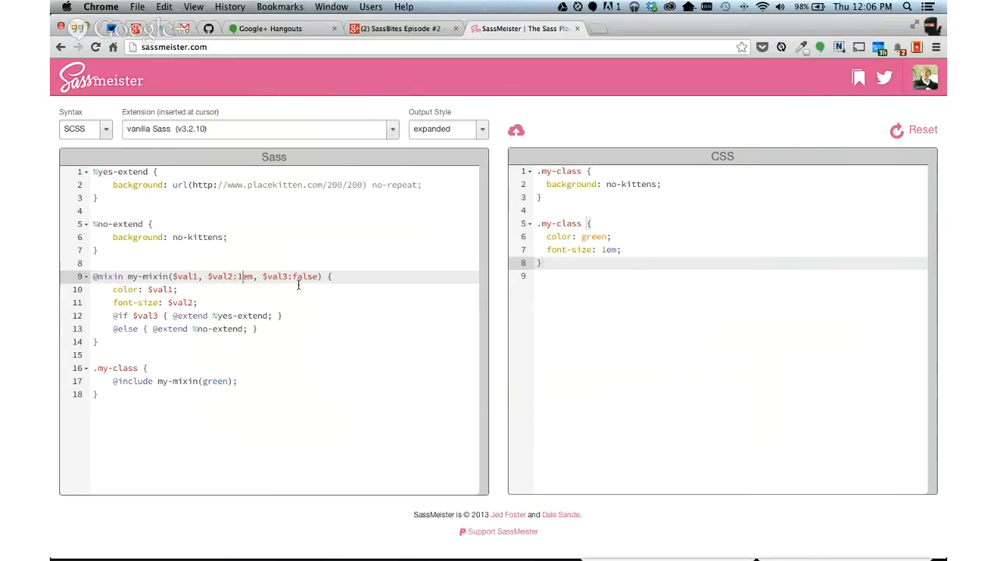
mouse_move(287, 293)
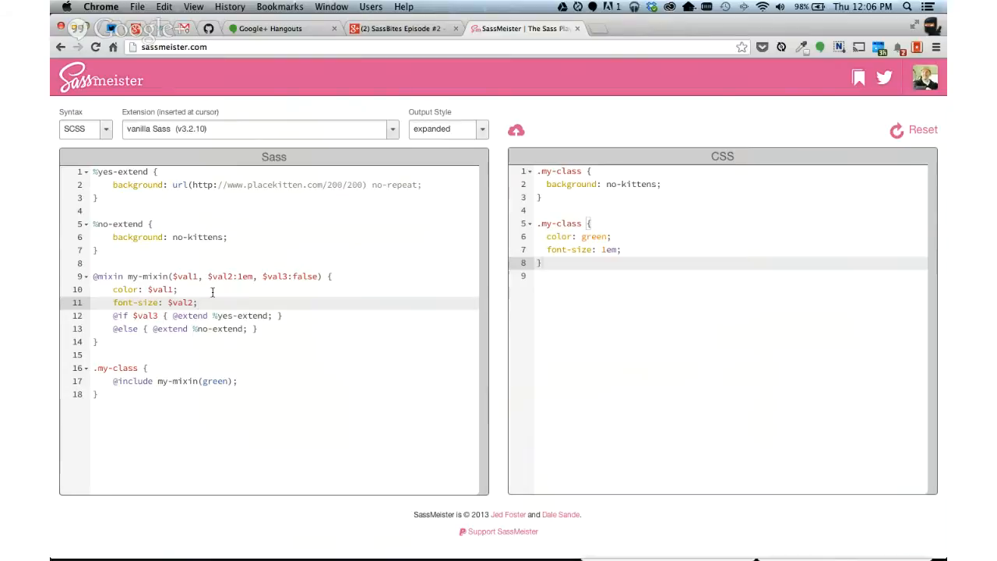
left_click(112, 315)
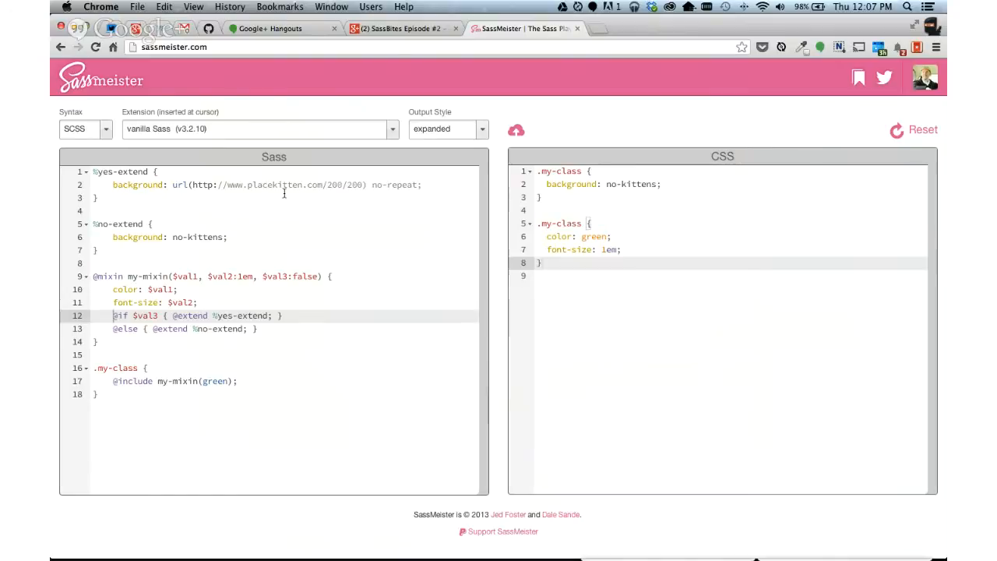
mouse_move(277, 280)
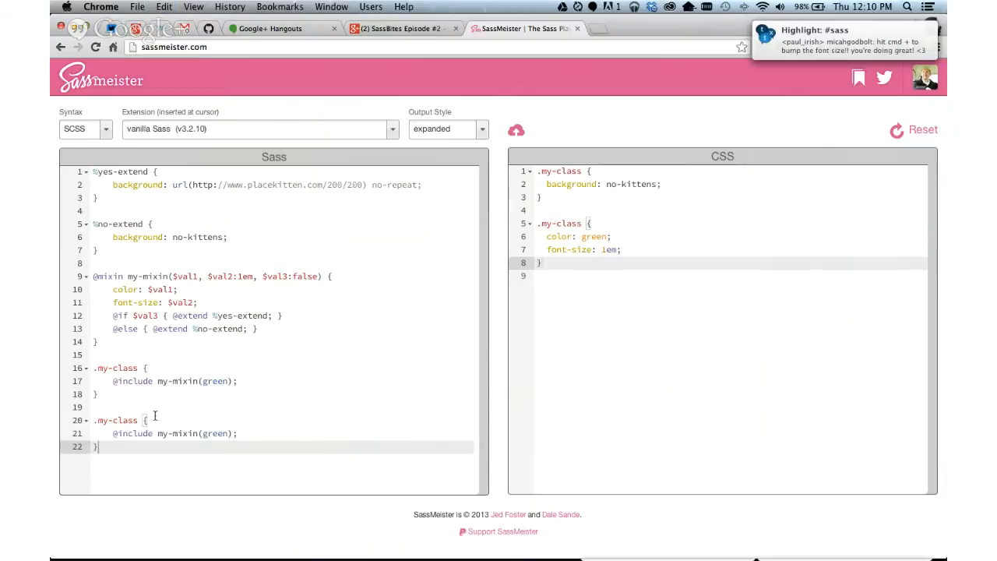
- Change the .my-other-class call to my-mixin(blue, 2em, true), adding the placekitten background
type("-")
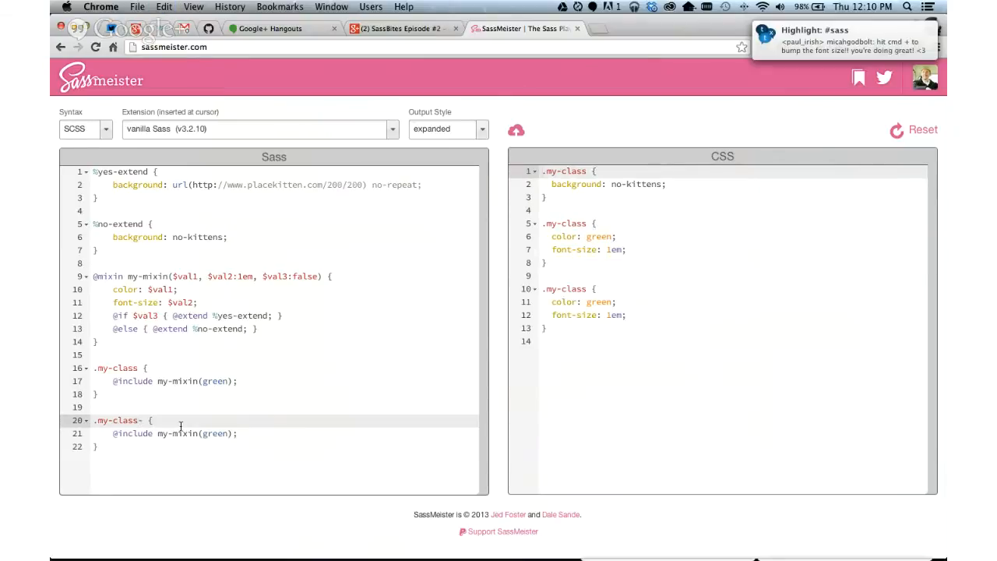
key("Backspace")
type(", 2e")
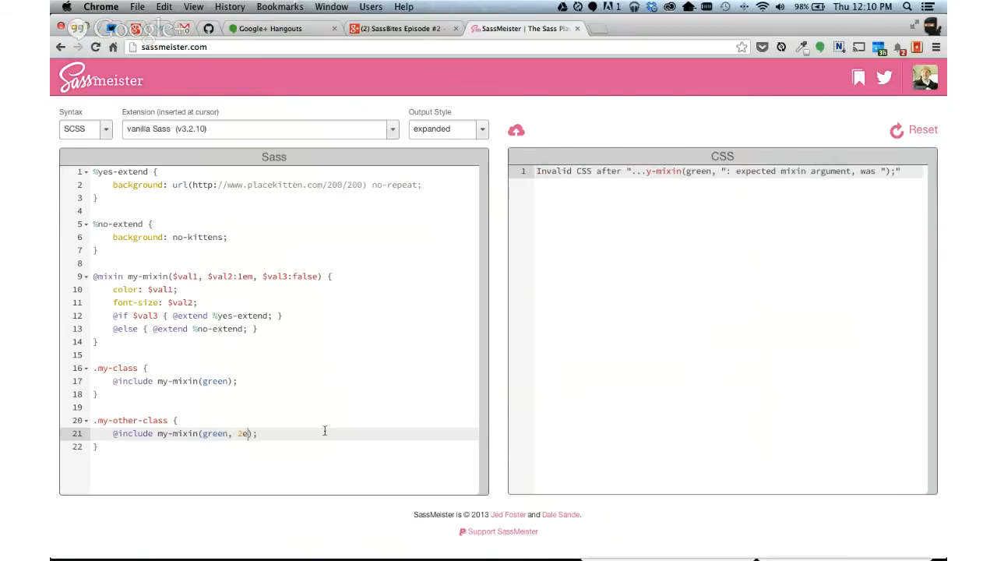
type("m")
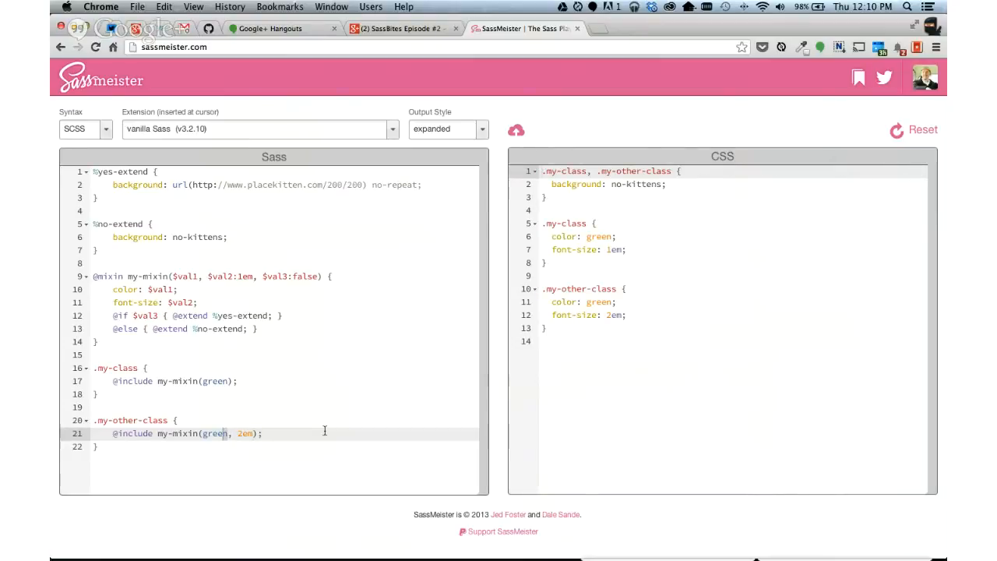
type("blue")
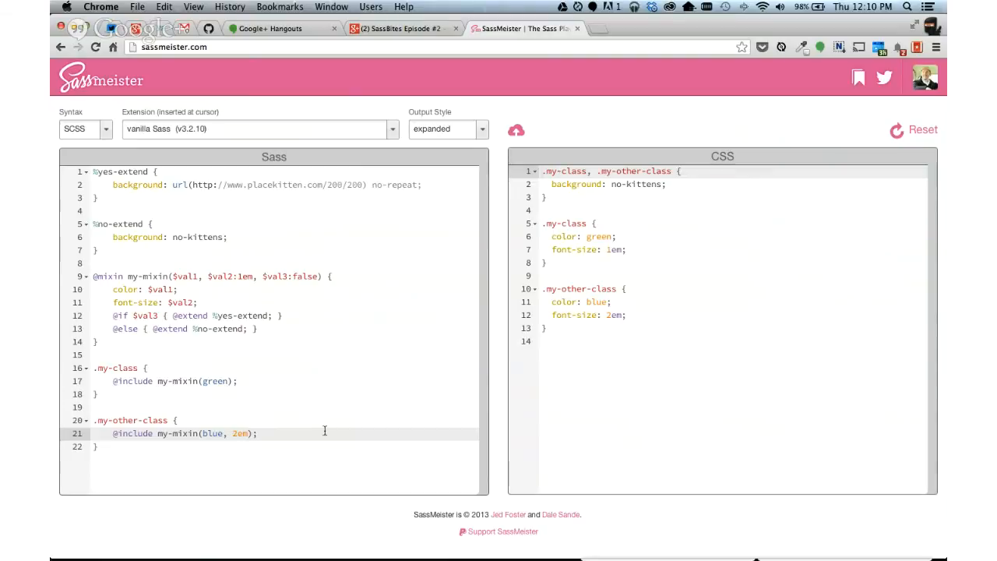
type(",")
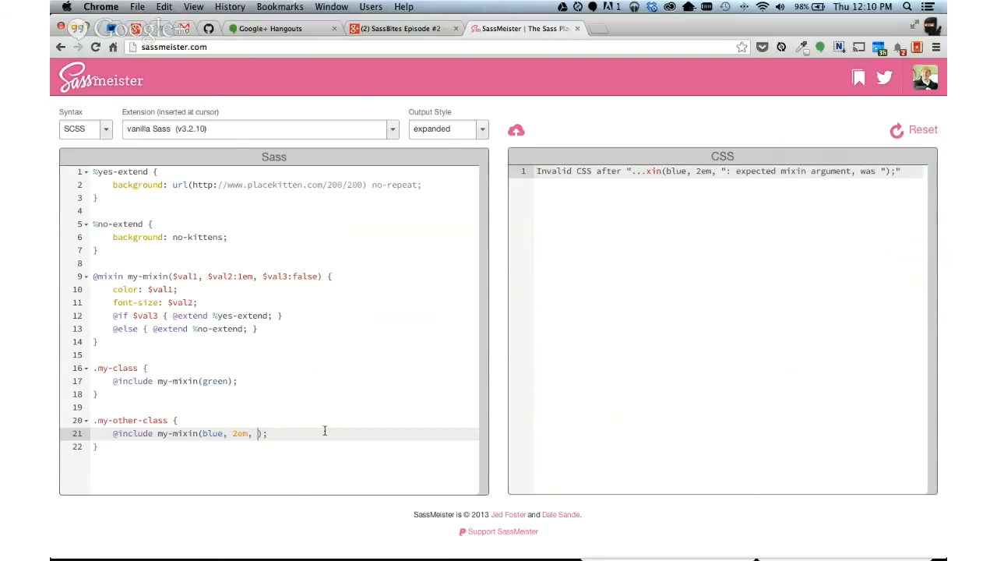
type("tru")
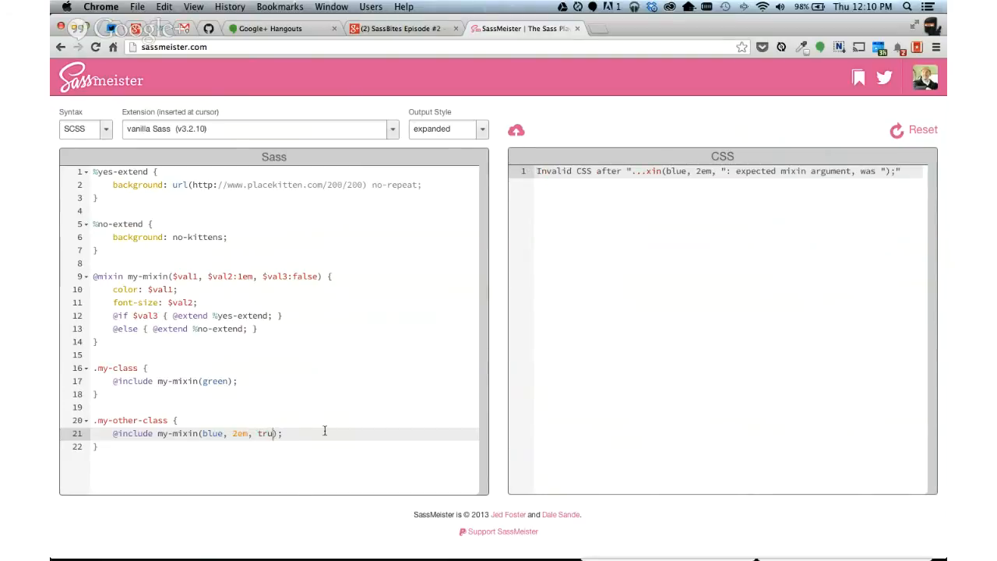
type("e")
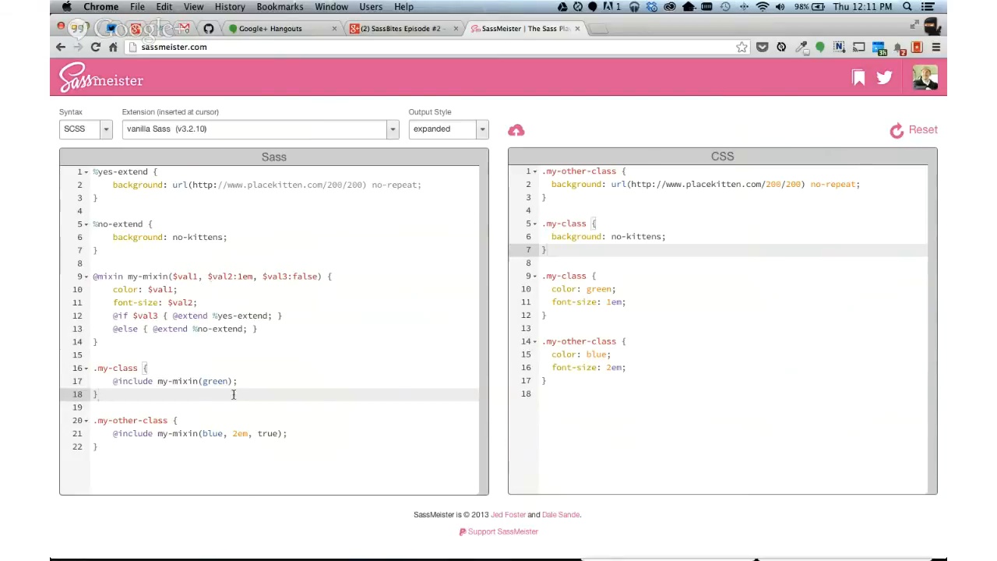
- Remove 2em from the call, try 1em, then trim the arguments to just blue
double_click(240, 432)
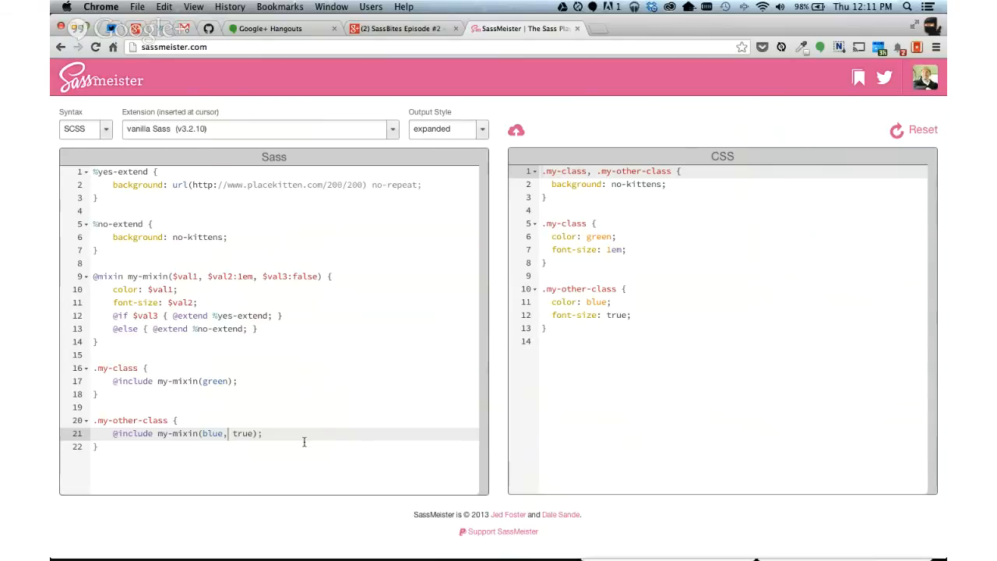
key("Backspace")
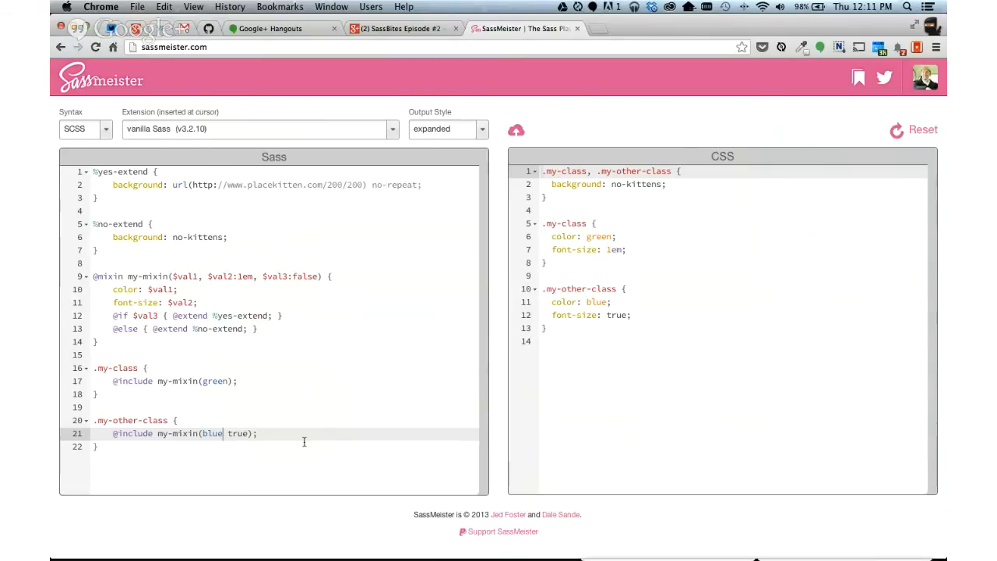
type(", 1e")
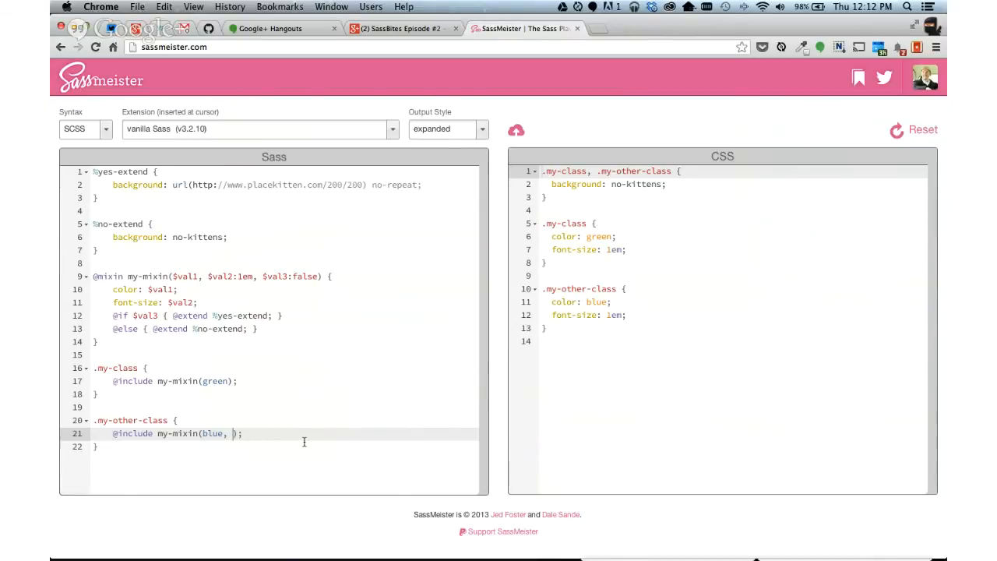
- Pass $val3:true as a keyword argument after blue, keeping the default 1em size
type("$val3:")
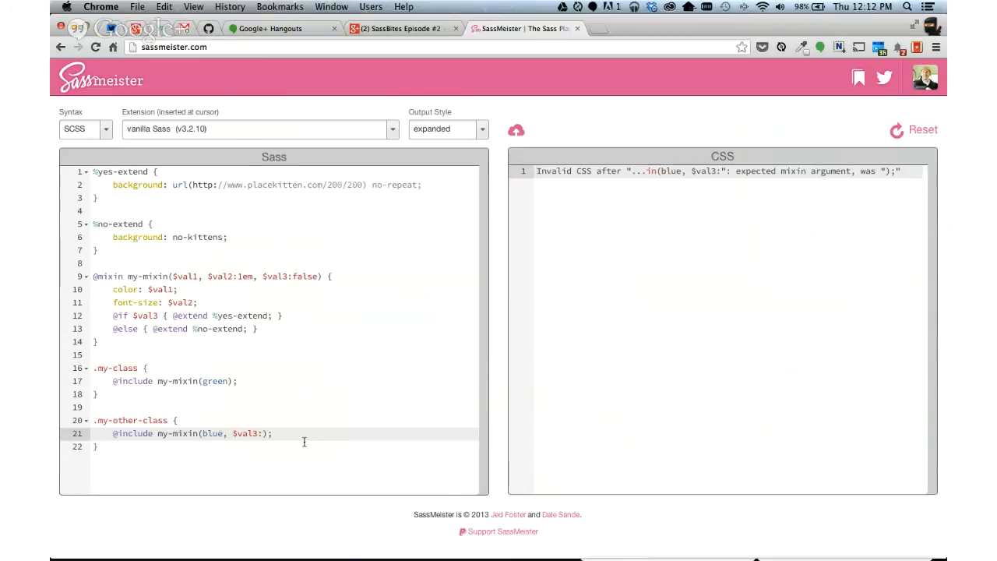
type("true")
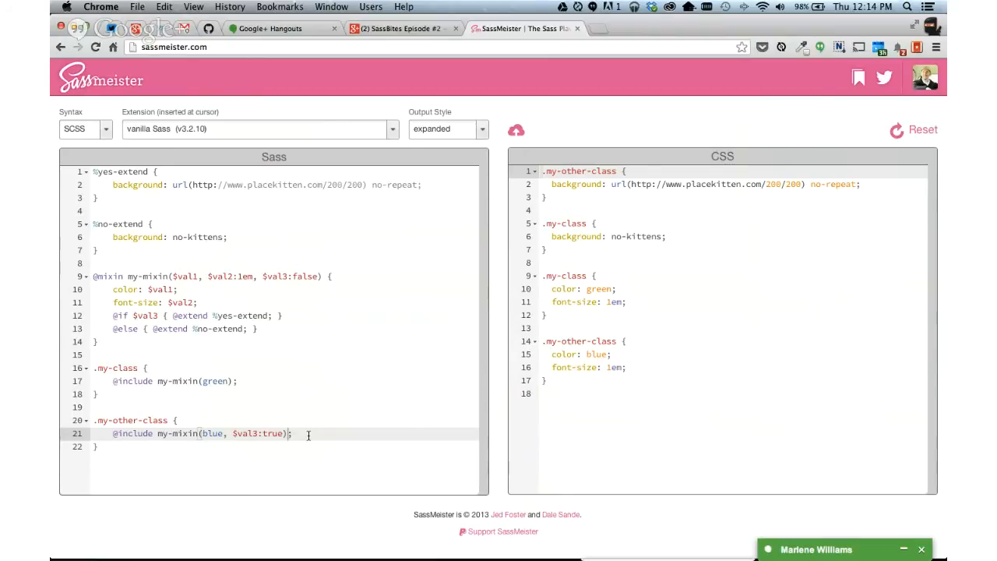
- Give the include a content block with box-shadow: 2px 2px 2px black, which my-mixin rejects
type("{")
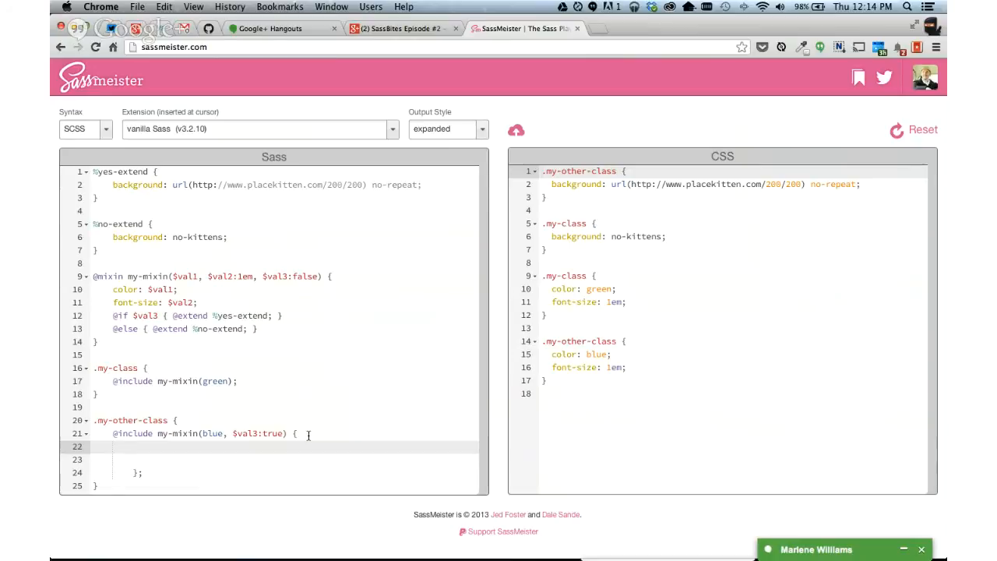
type("box-sh")
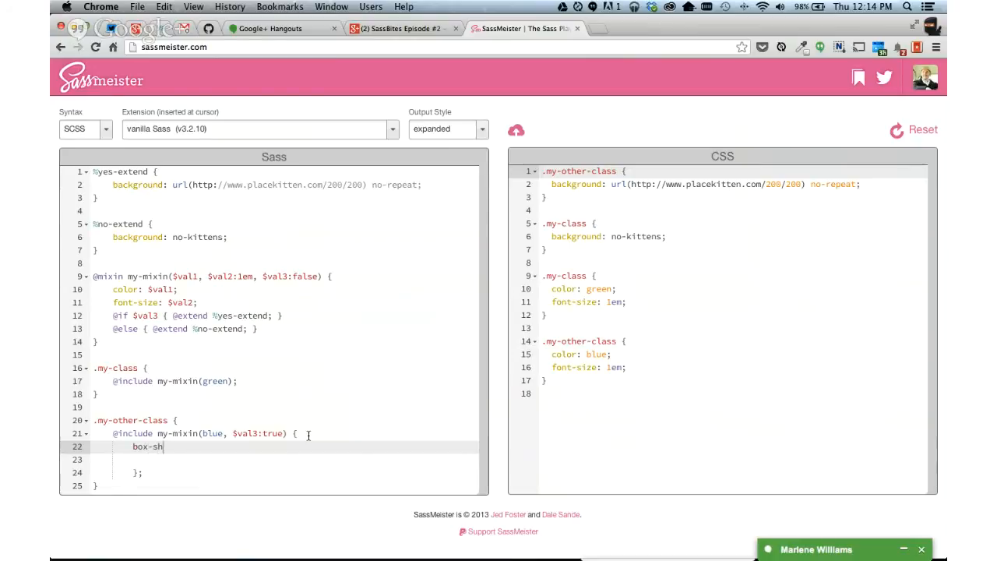
type("adow: 2px")
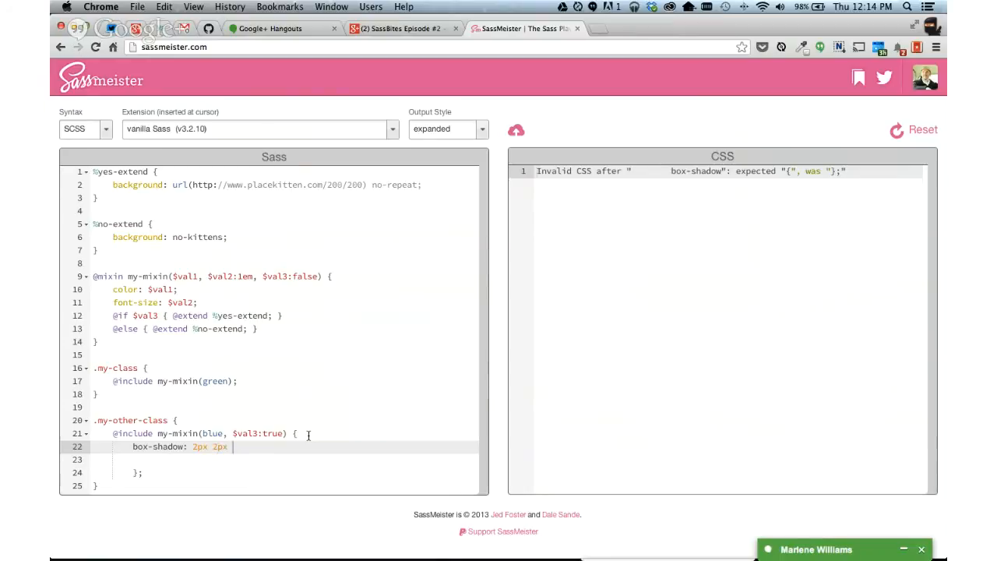
type("2px black;")
left_click(285, 459)
type("\\")
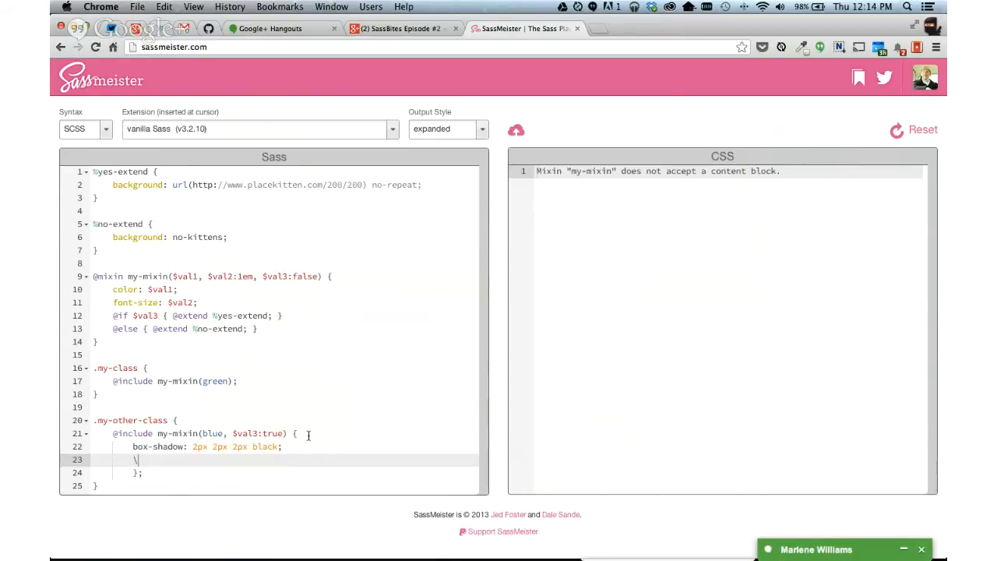
key("Backspace")
type("@")
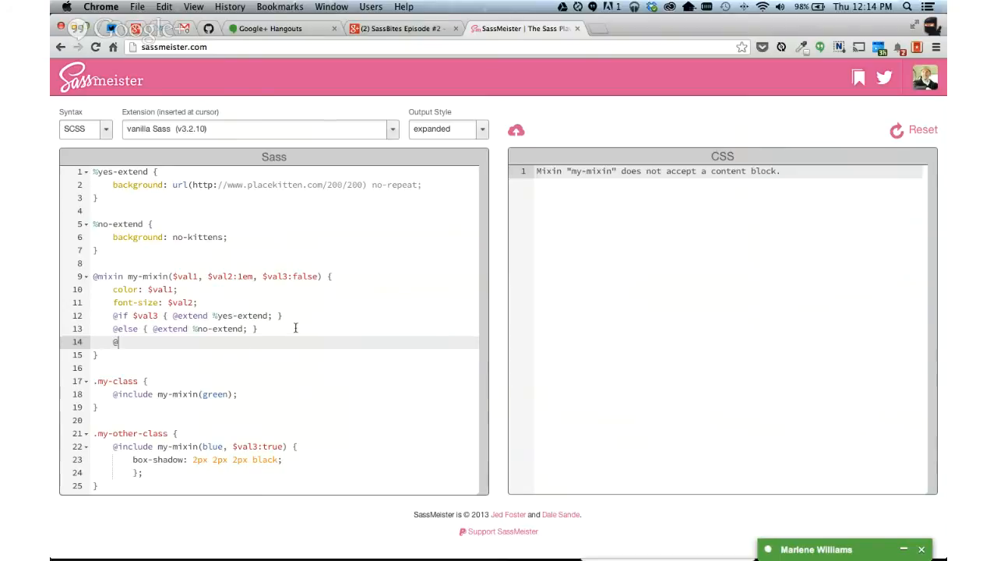
type("content;")
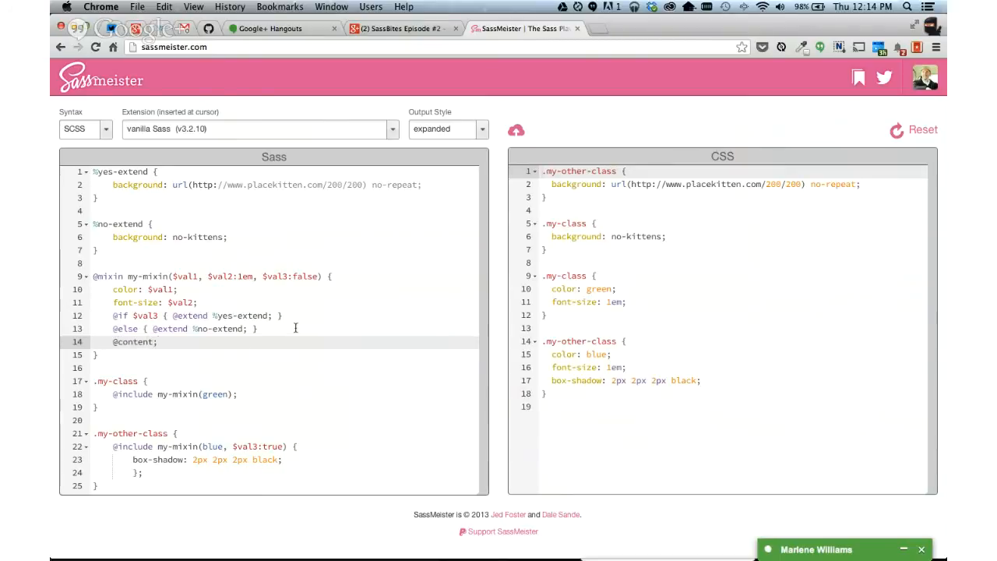
mouse_move(196, 427)
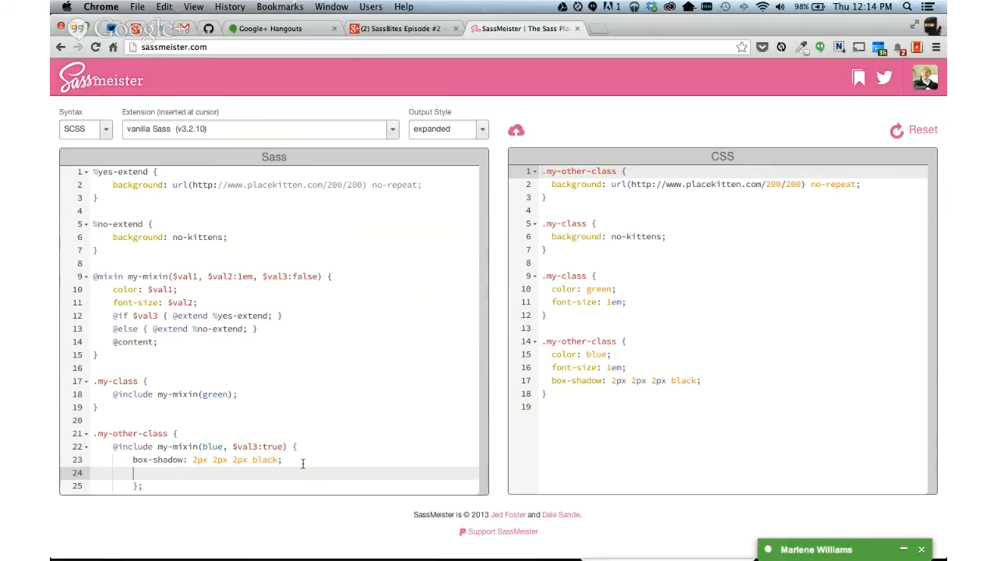
type("border-bott")
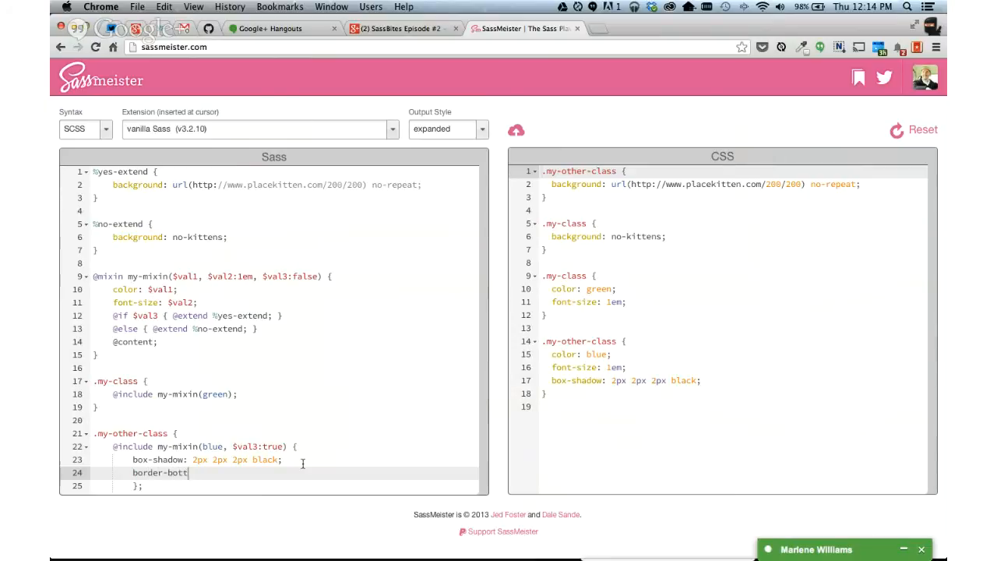
type("om: 1px solid")
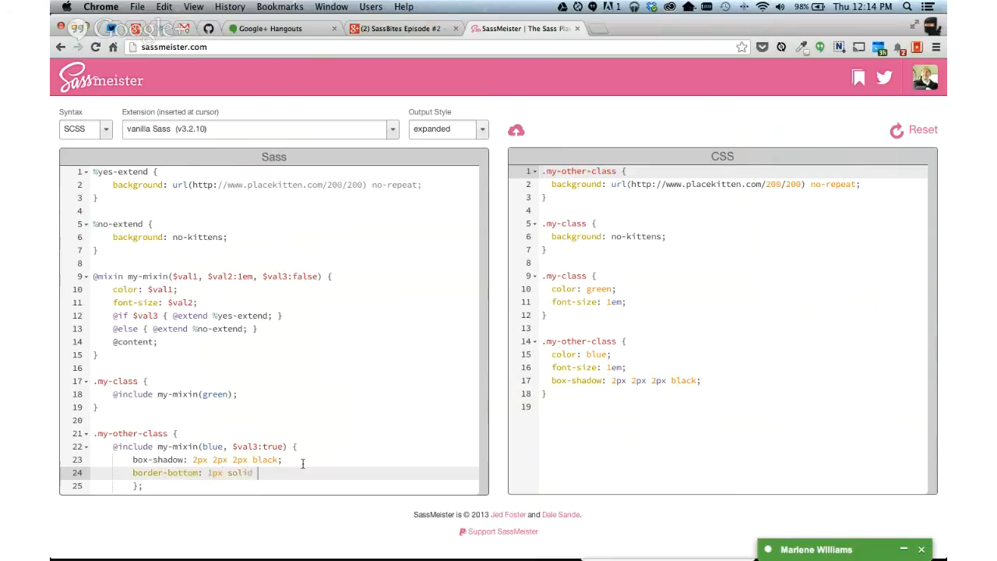
type("black;")
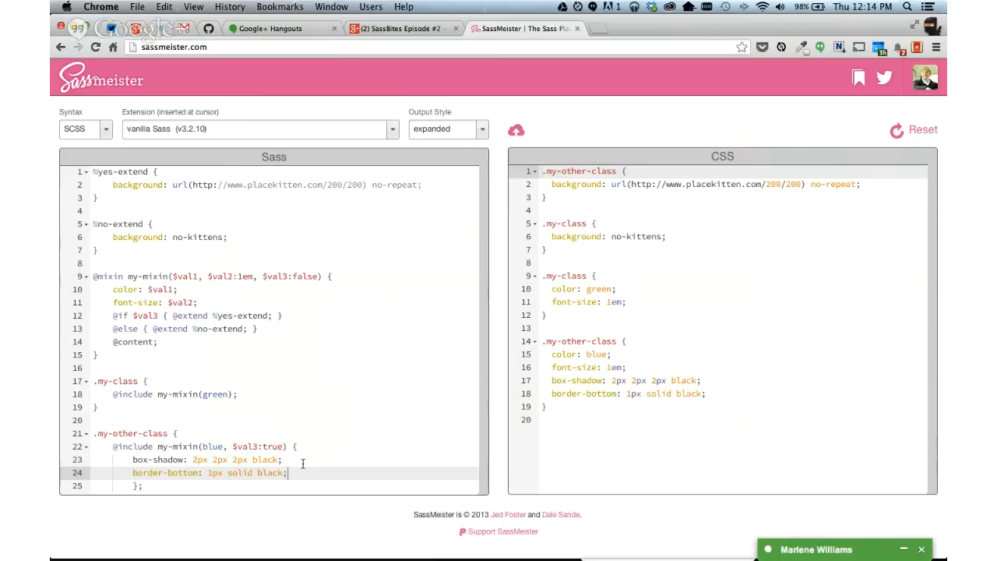
mouse_move(296, 330)
type(";")
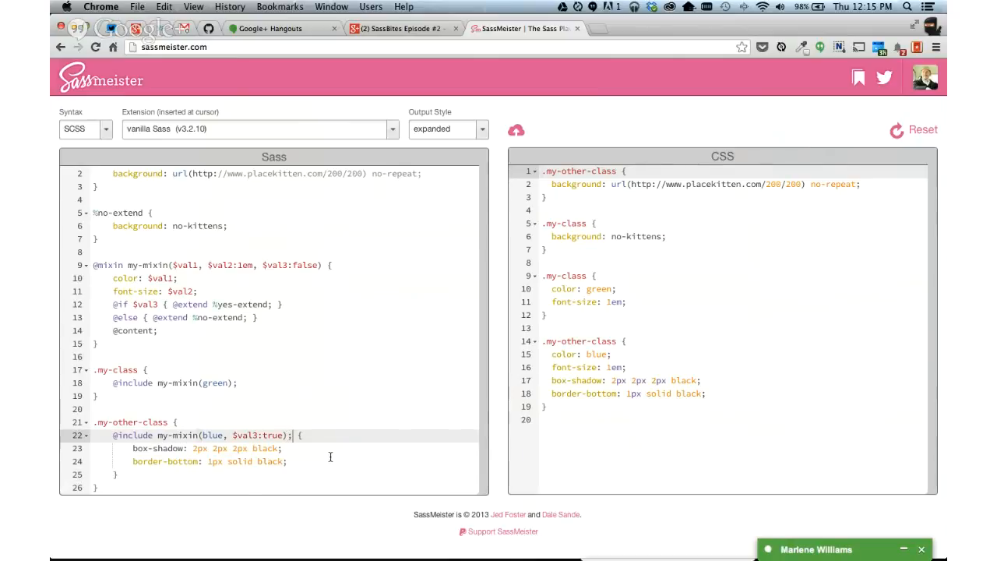
key("Backspace")
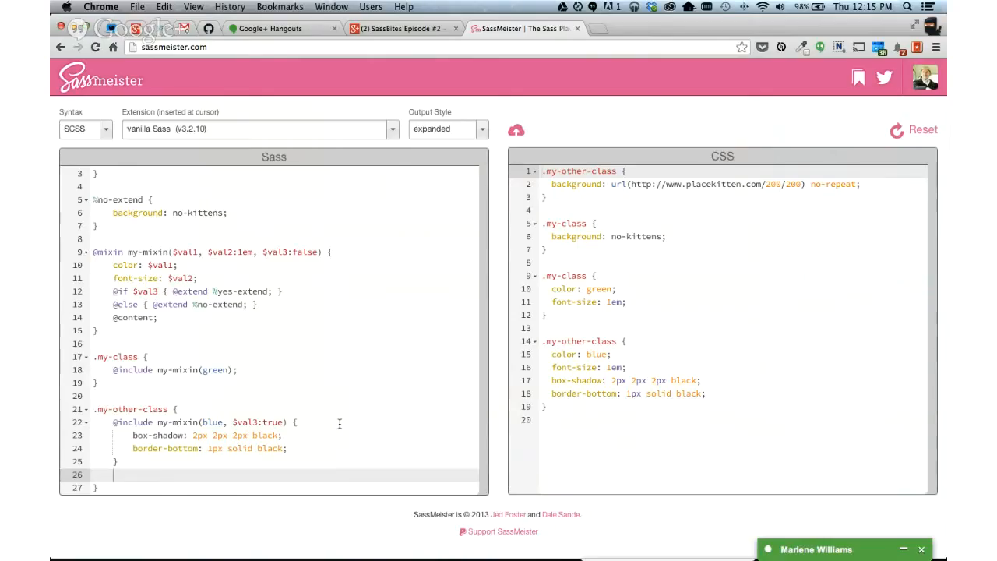
type("color")
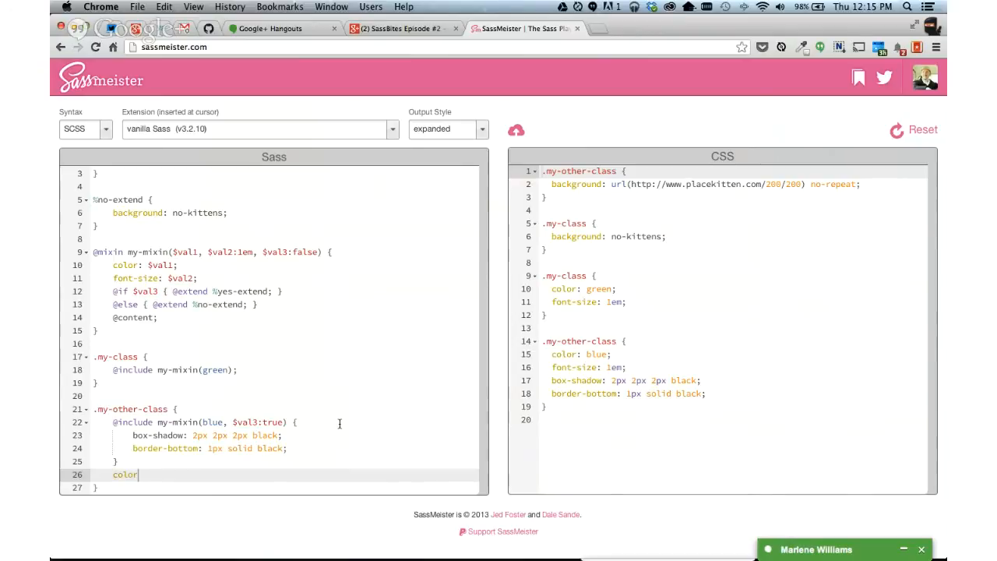
type(": green;")
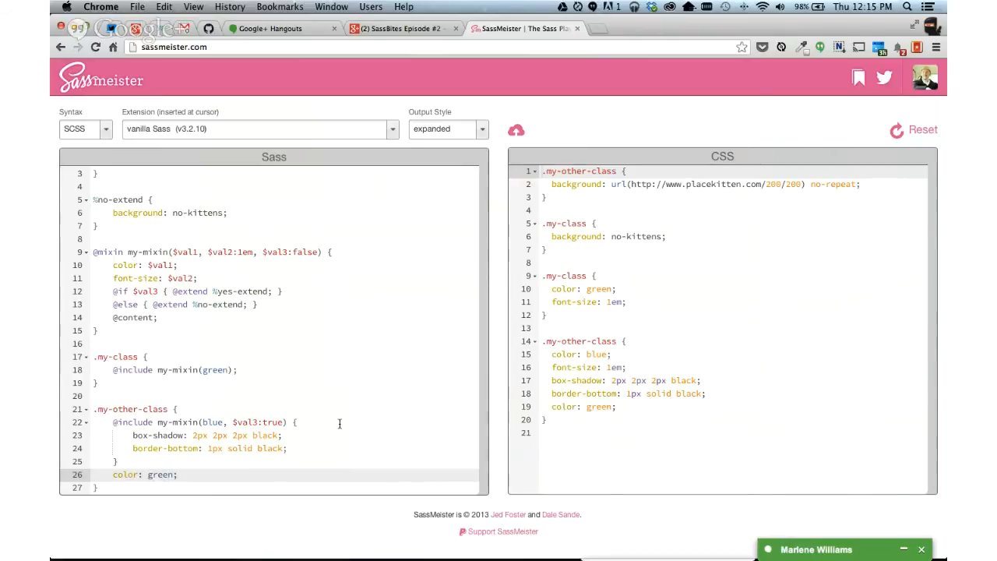
double_click(125, 473)
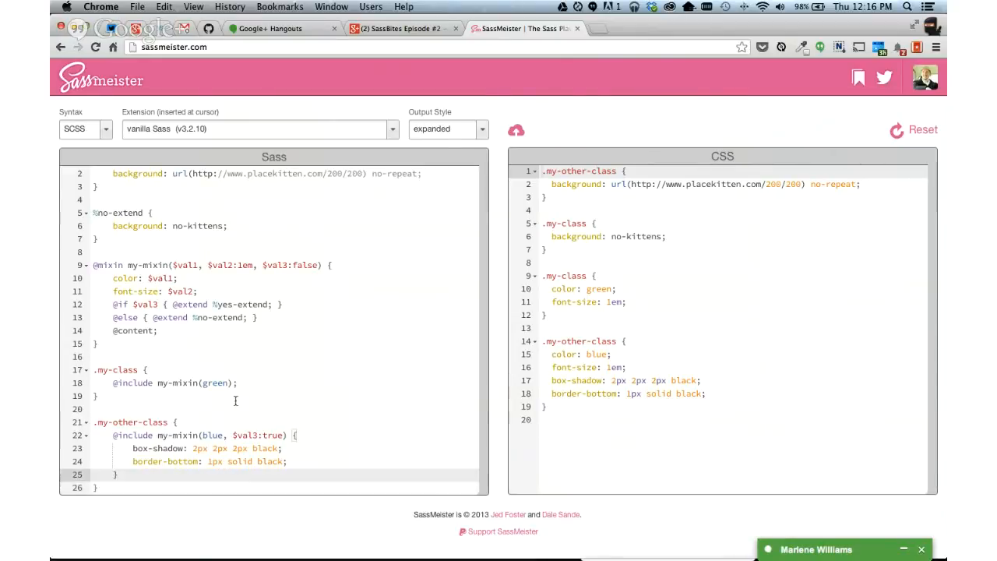
left_click(156, 330)
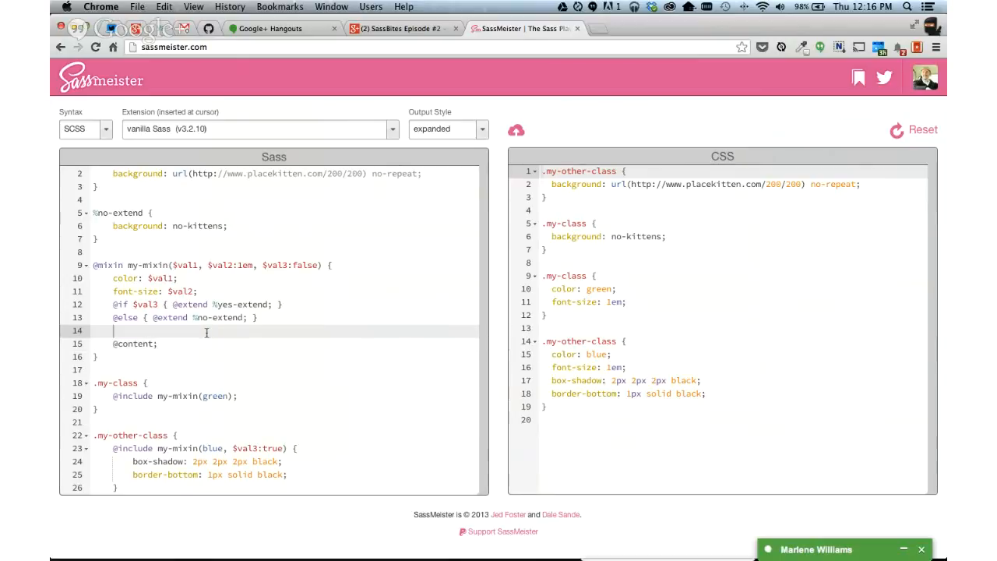
type("a {")
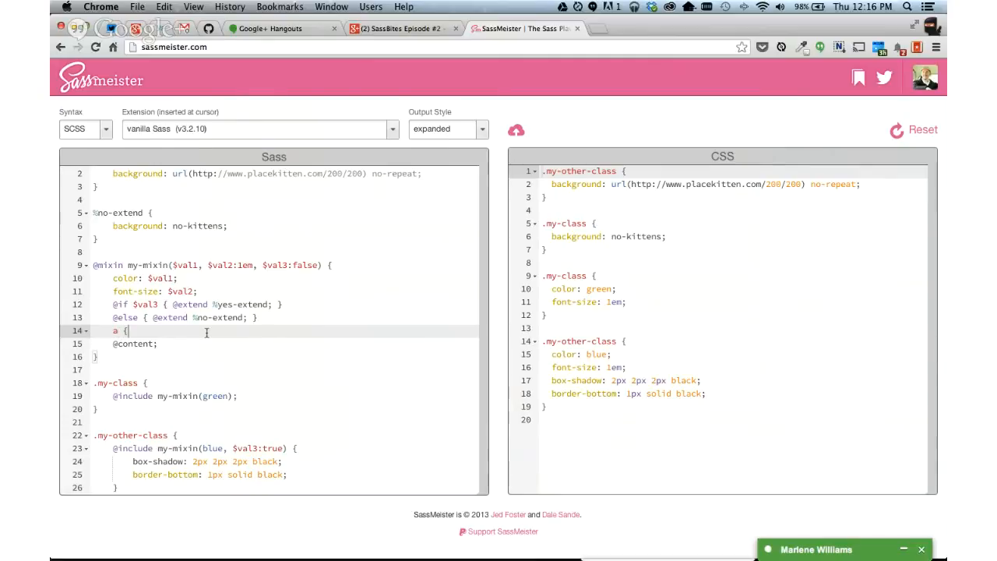
type("}")
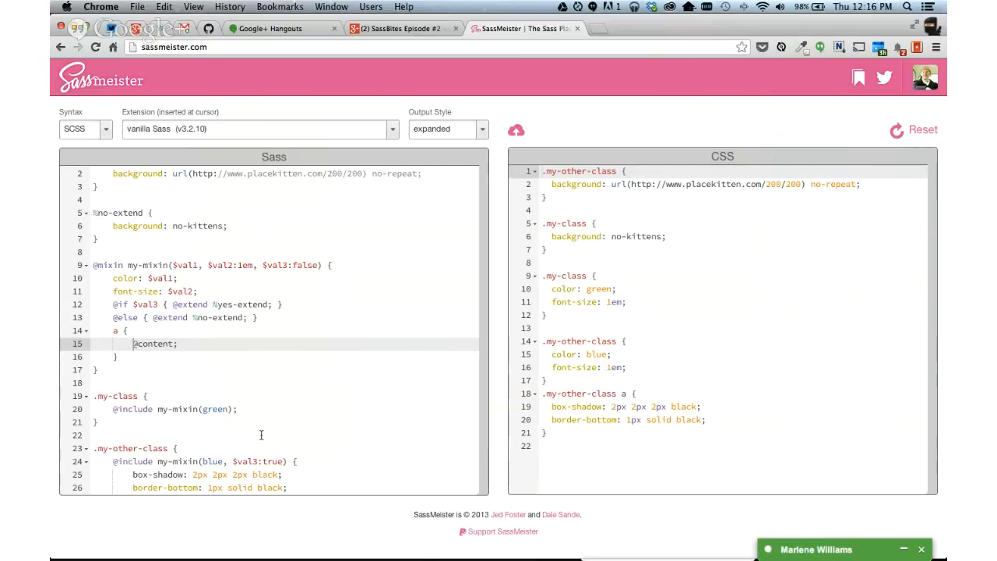
scroll("down", 3)
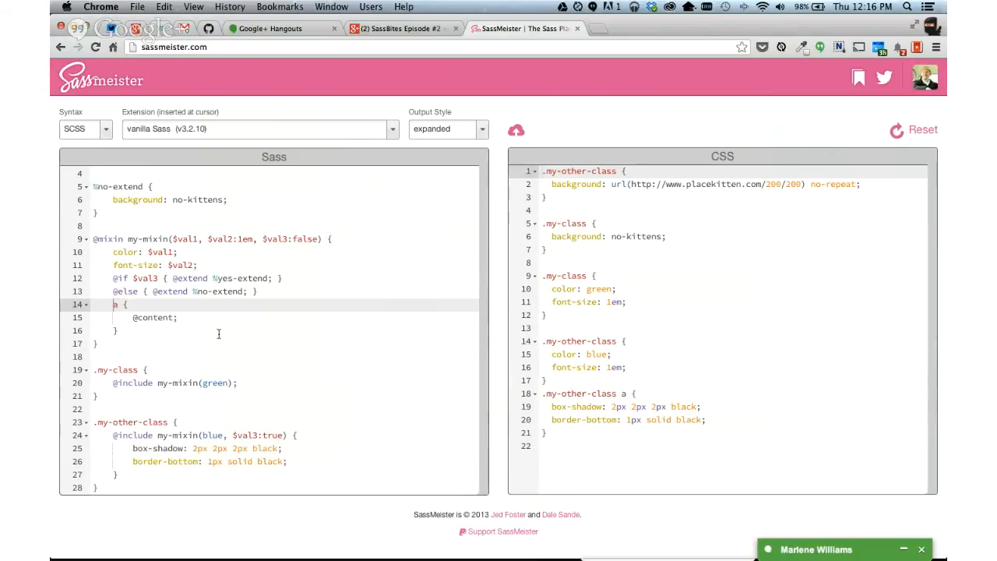
type(".oldie &")
left_click(290, 239)
type(", $")
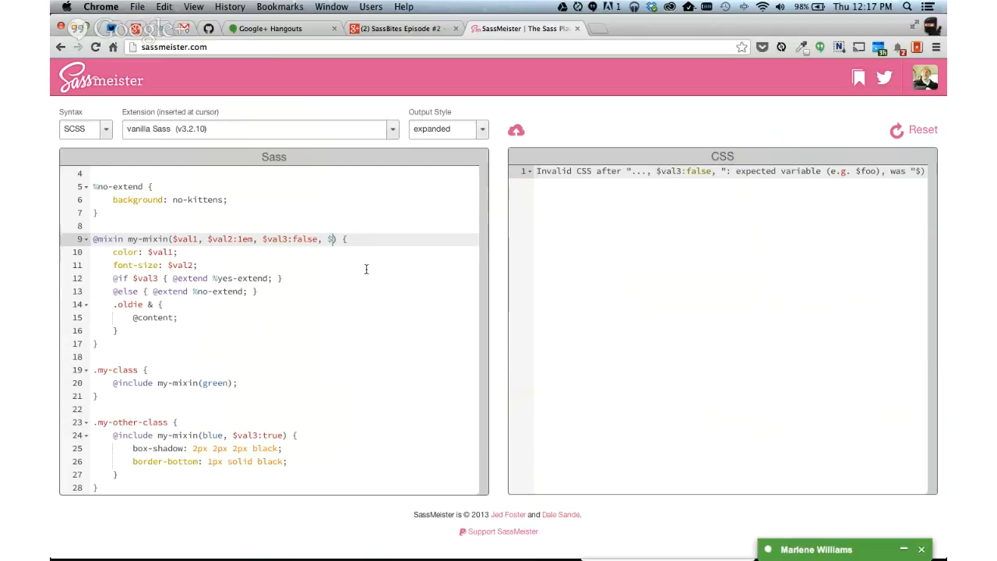
type("var")
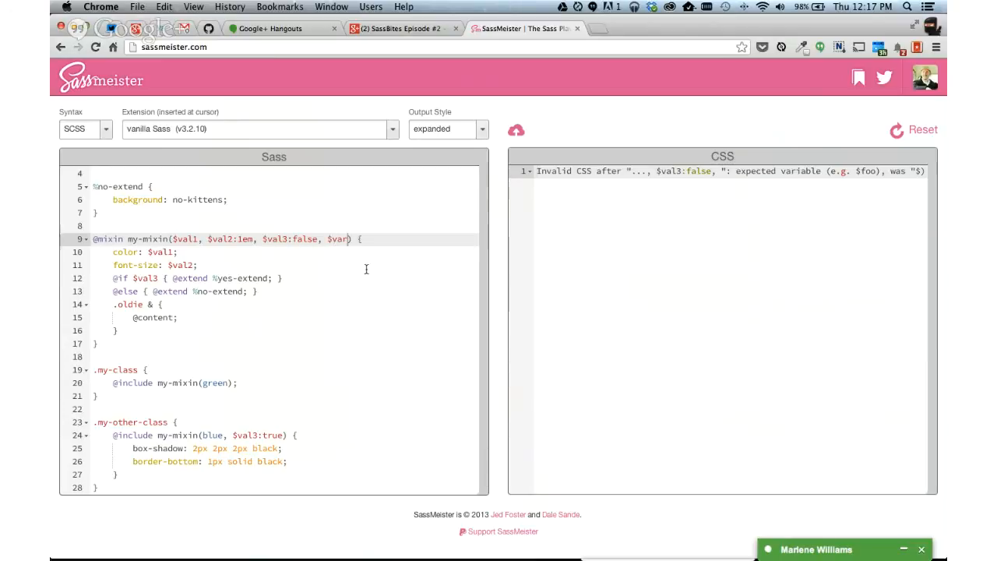
type("4:")
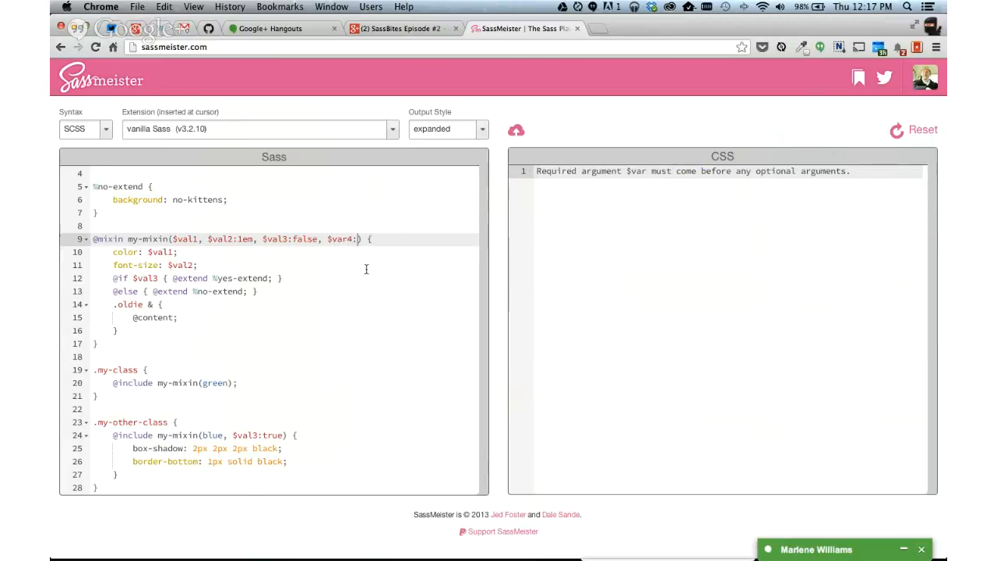
type("o")
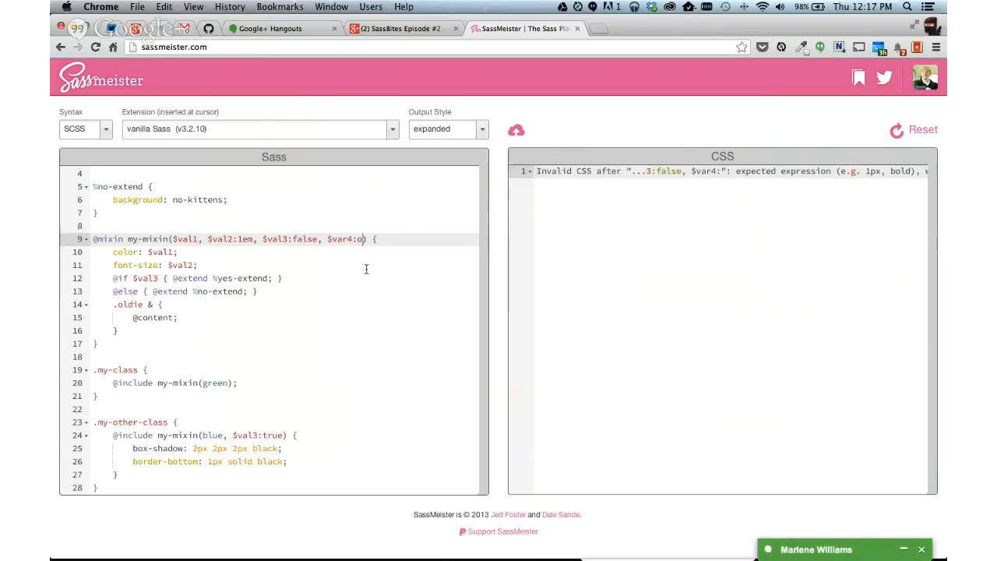
type("ldie")
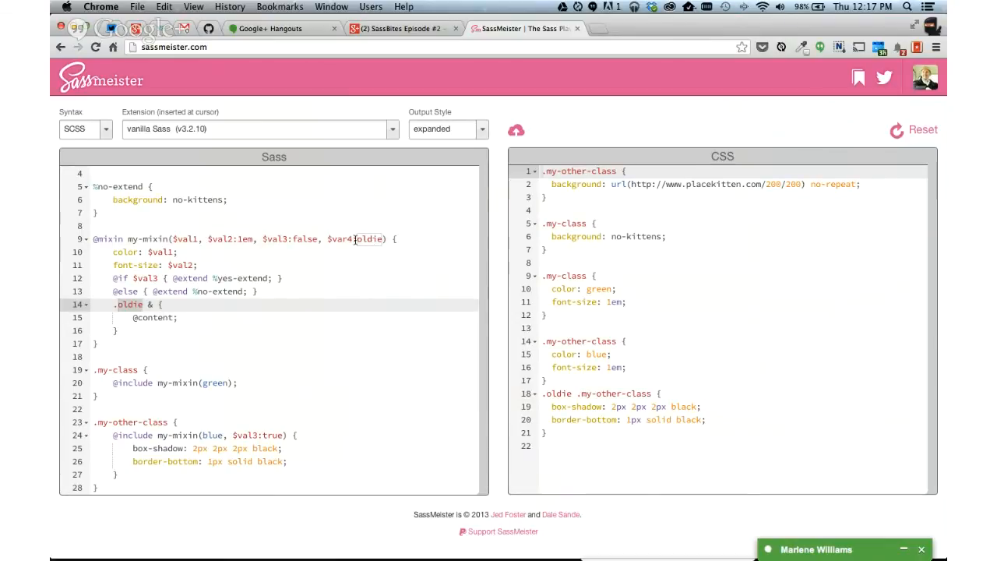
- Build the selector as .#{$var4} & with quoted default "oldie", still compiling to .oldie .my-other-class
type("'.")
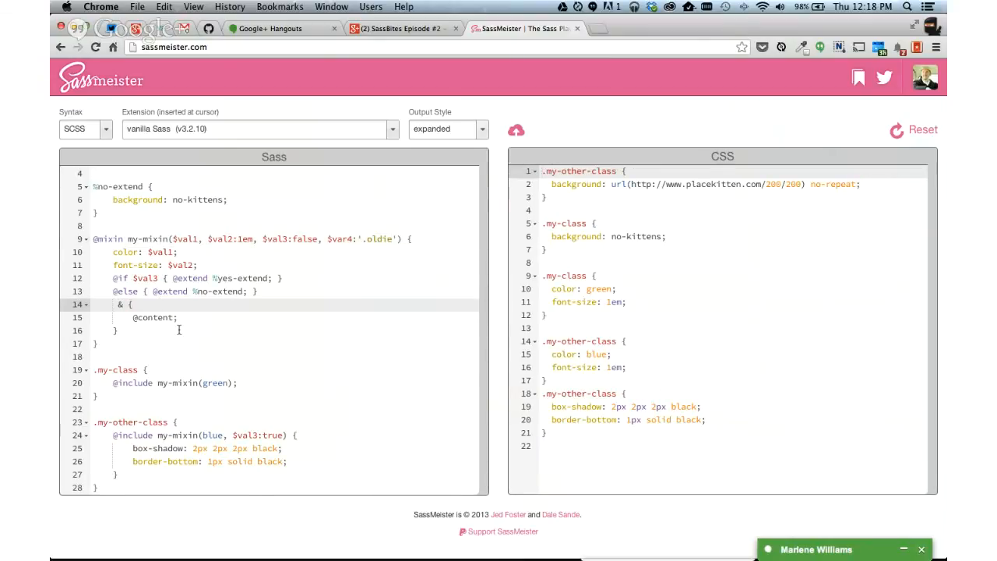
type("$var4")
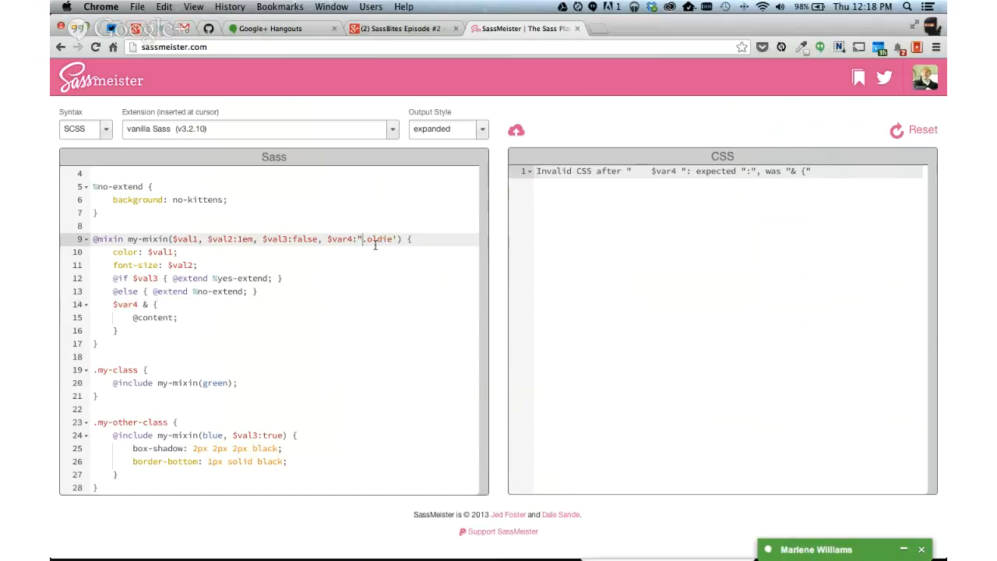
type("oldie")
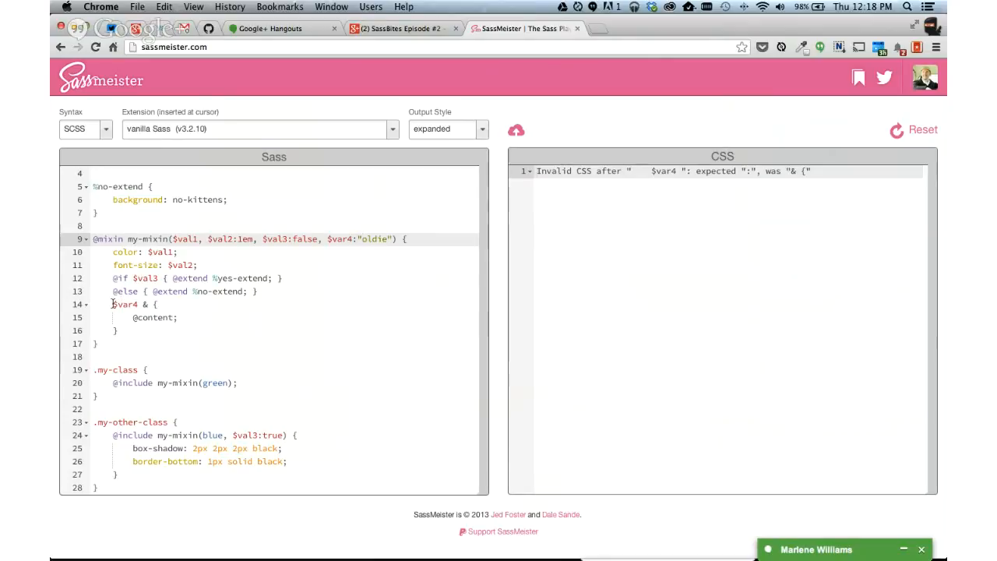
type(".#{")
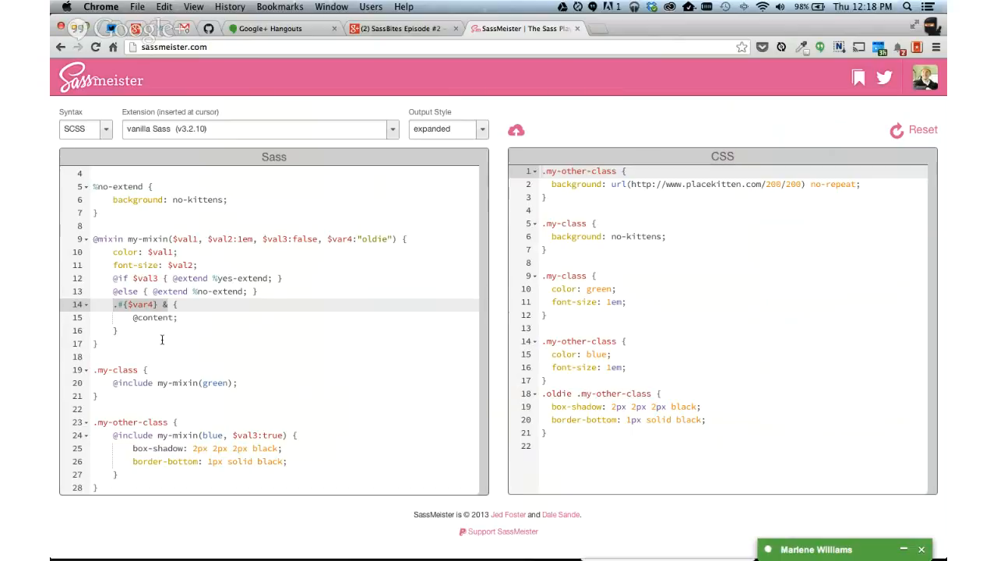
type("&:after {")
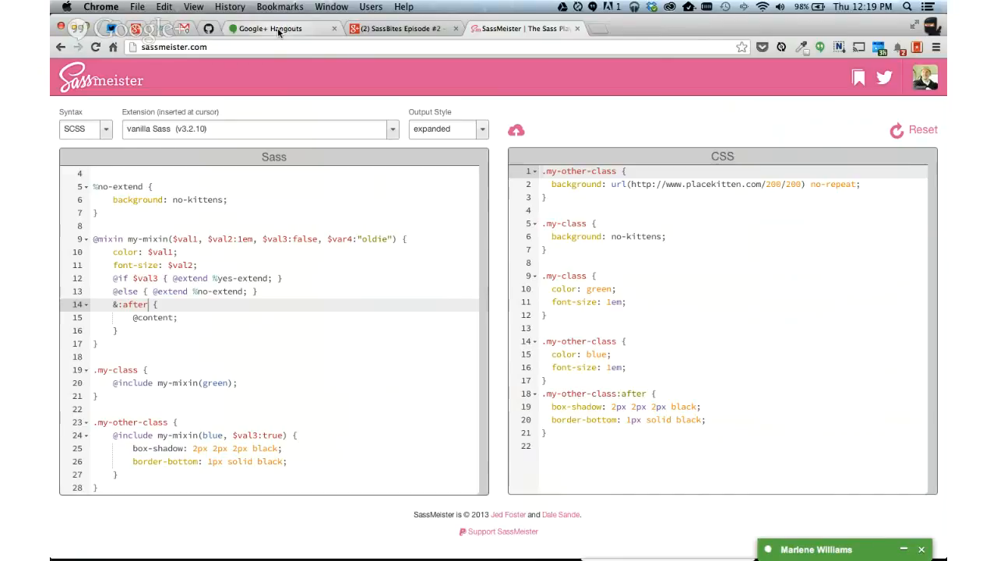
left_click(266, 28)
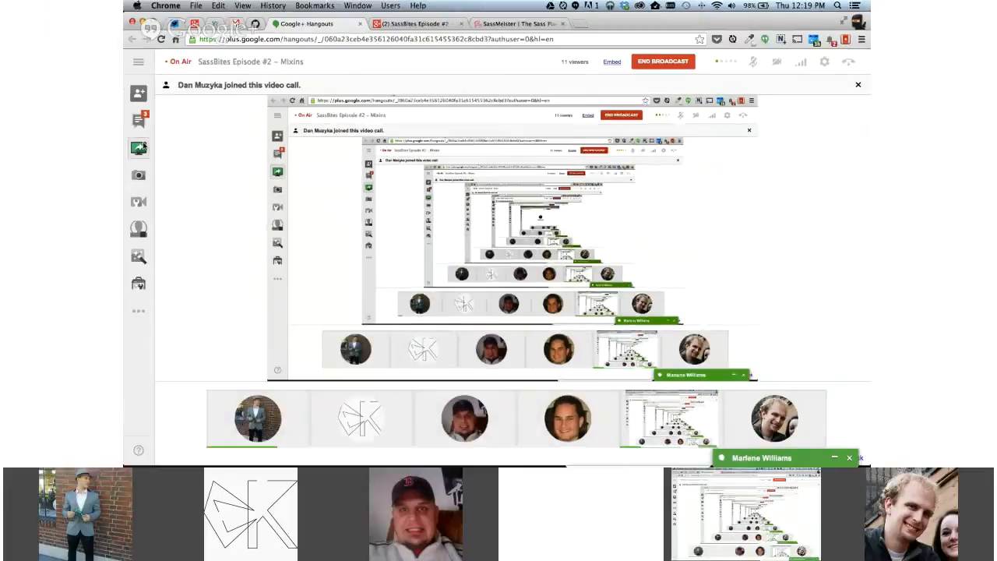